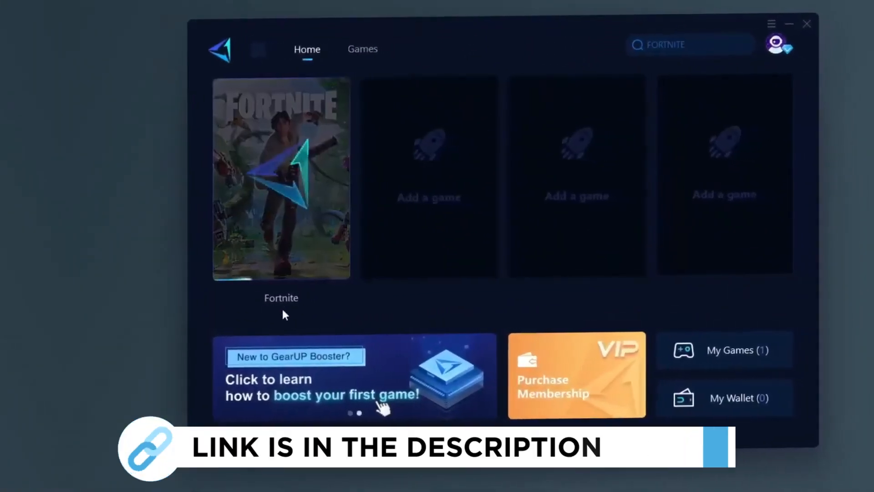
- Boost Fortnite in GearUP Booster to display its live ping, loss and improvement panel
click(281, 179)
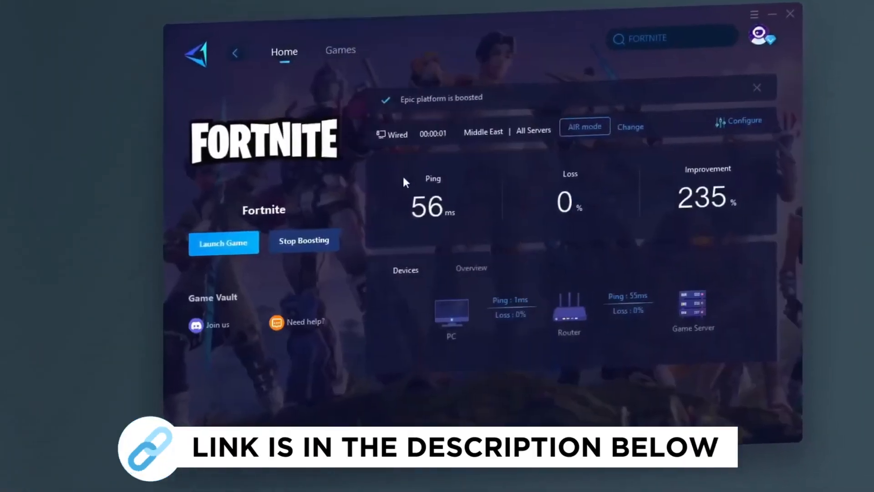
click(338, 50)
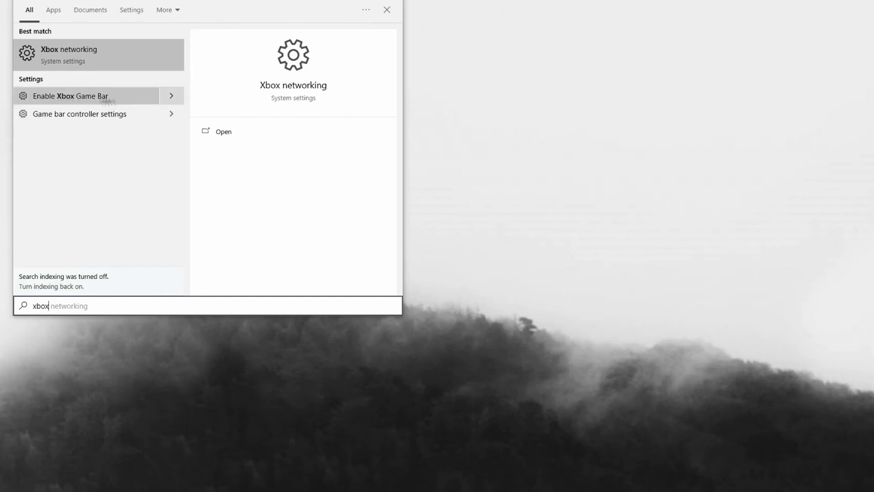
- Verify Xbox Game Bar is Off, then confirm Game Mode is On
click(71, 95)
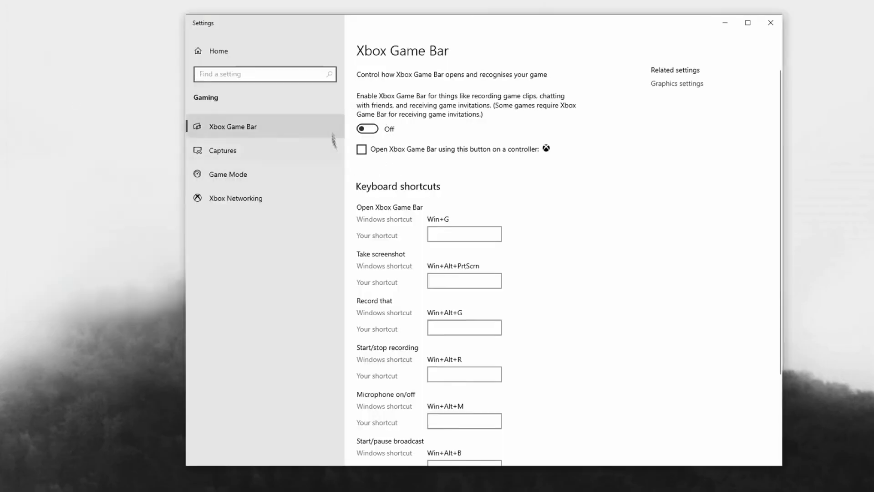
click(228, 174)
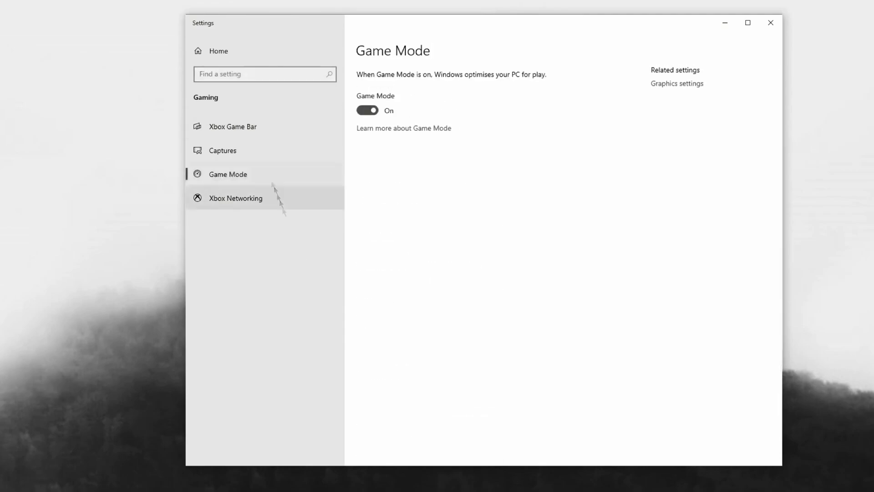
- Add VALORANT-Win64-Shipping.exe to Graphics settings with the High performance preference
text(gpu)
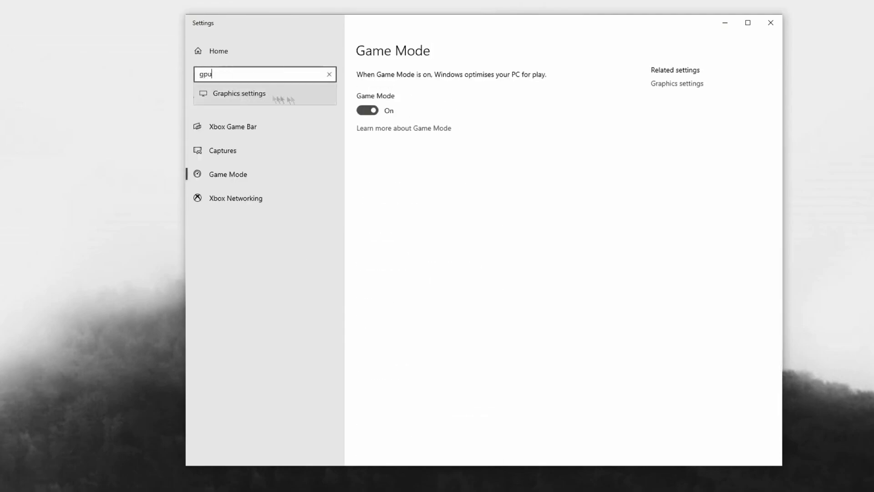
click(239, 93)
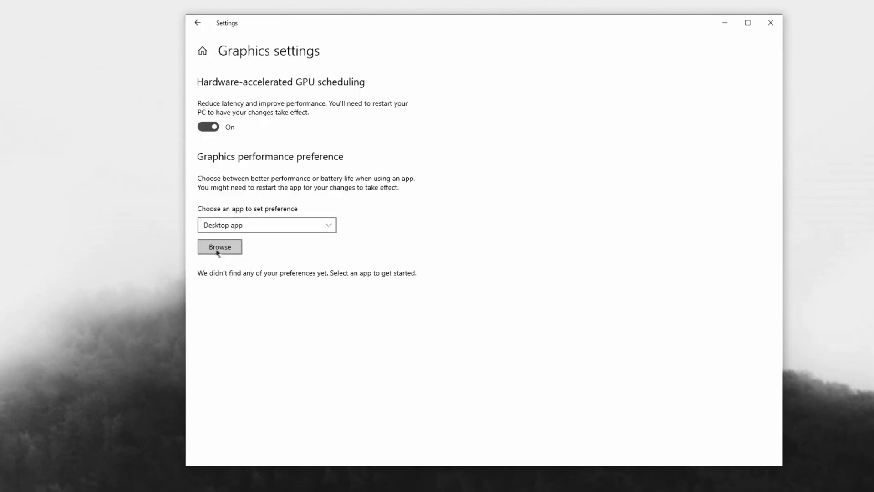
click(219, 246)
text(valora)
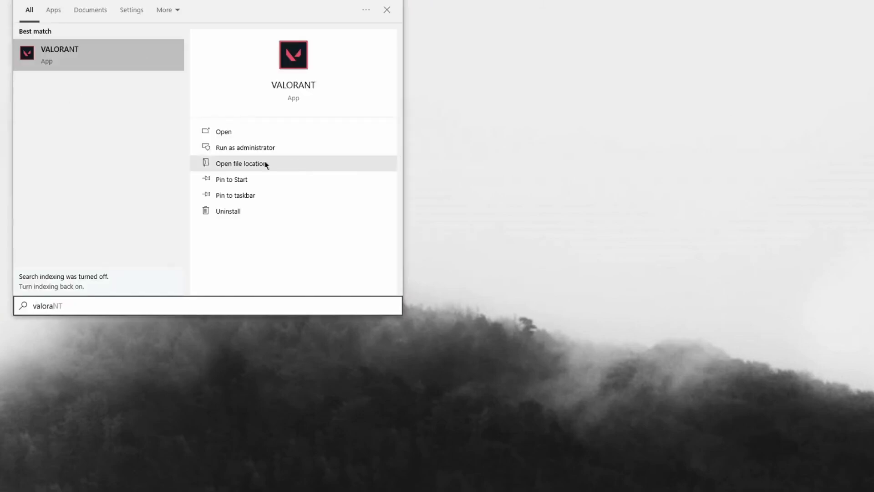
click(241, 163)
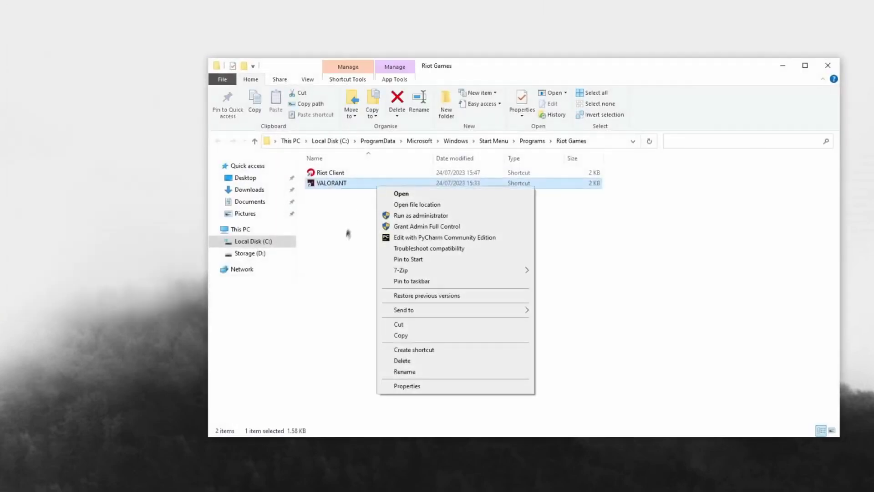
mouse_move(370, 238)
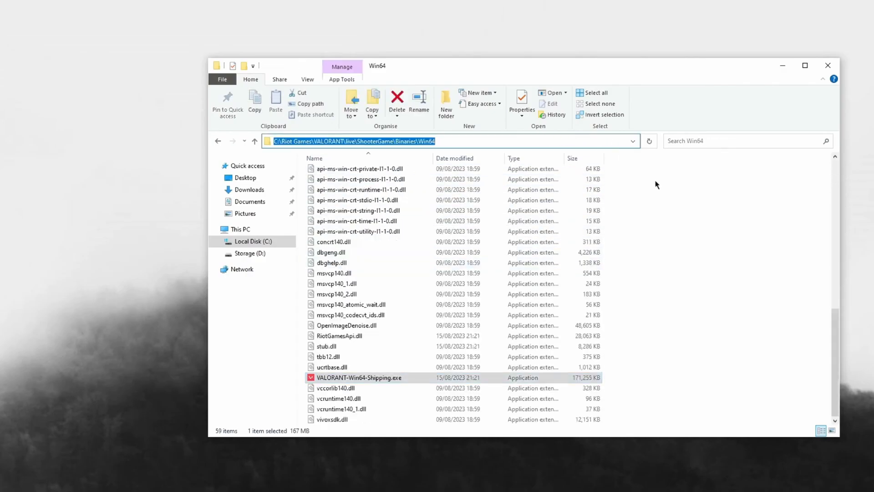
click(219, 246)
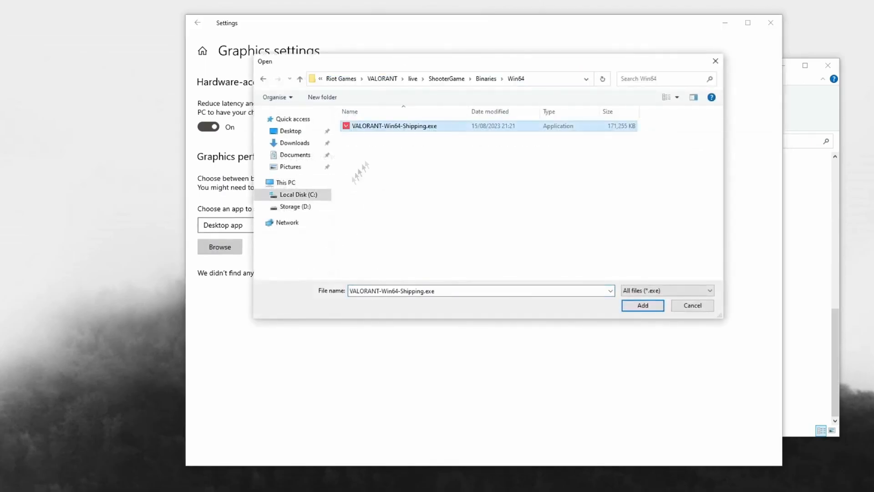
click(642, 305)
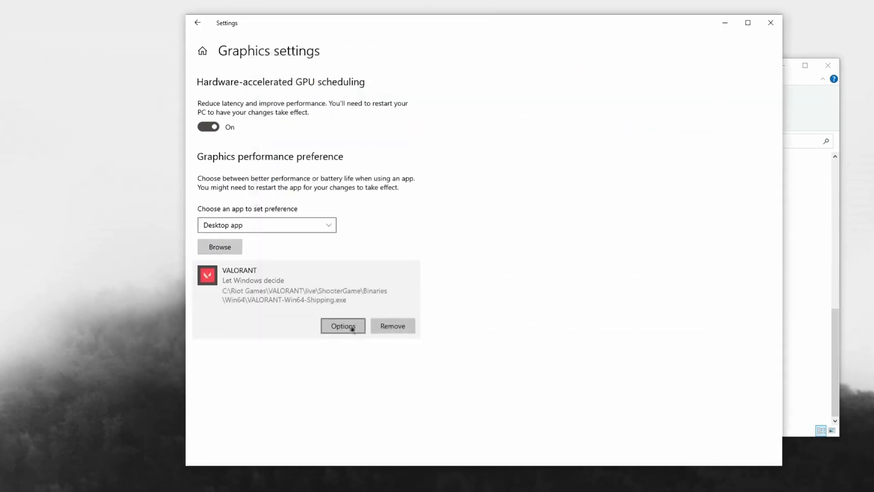
click(343, 325)
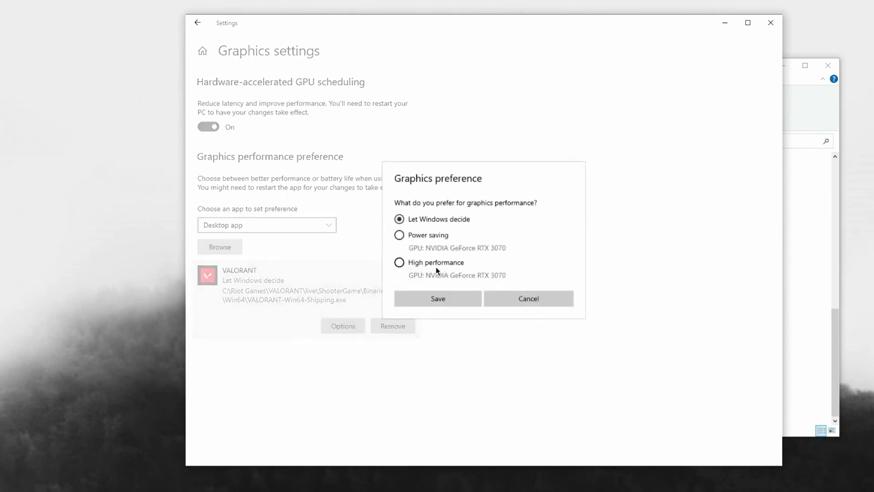
click(437, 298)
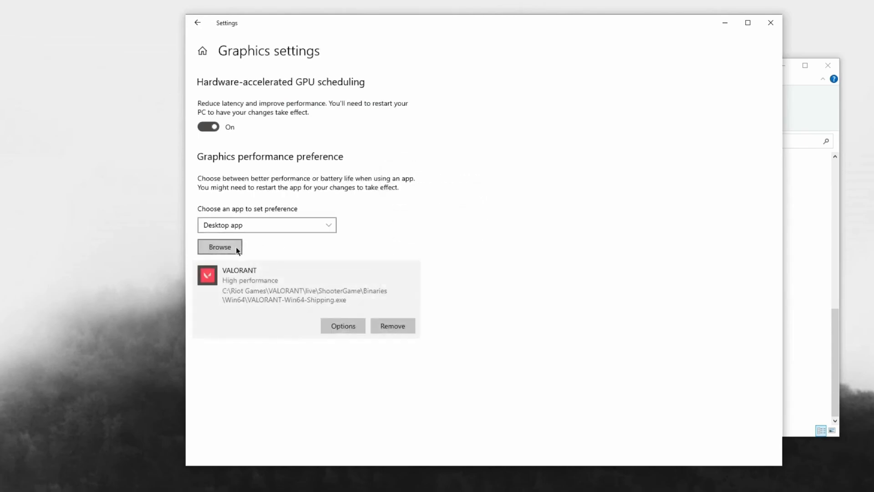
- Add VALORANT.exe to the graphics preferences list as well
click(219, 246)
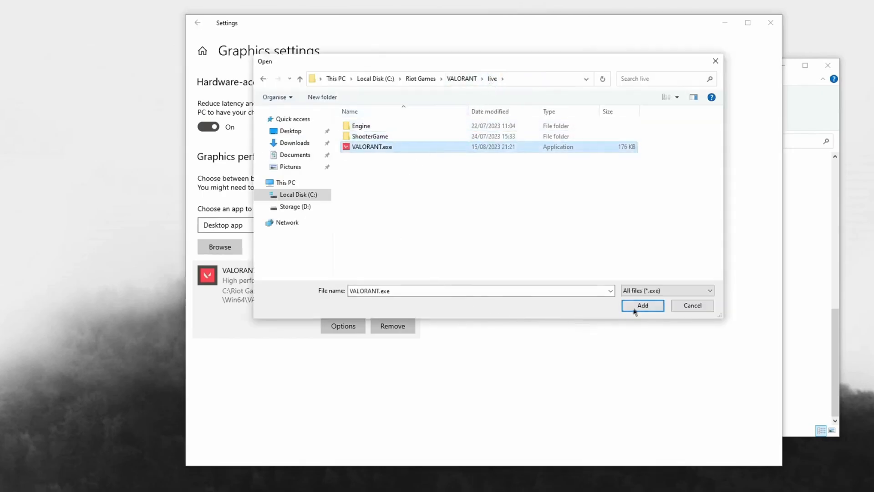
click(642, 305)
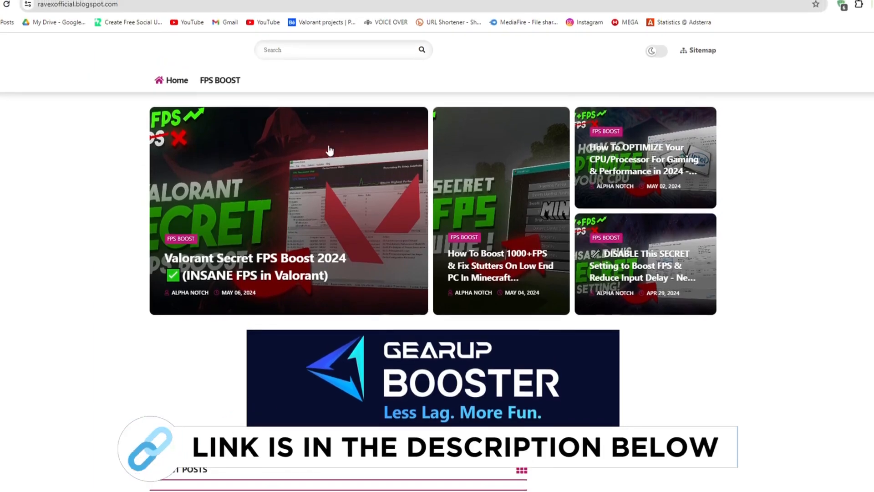
scroll(down, 3)
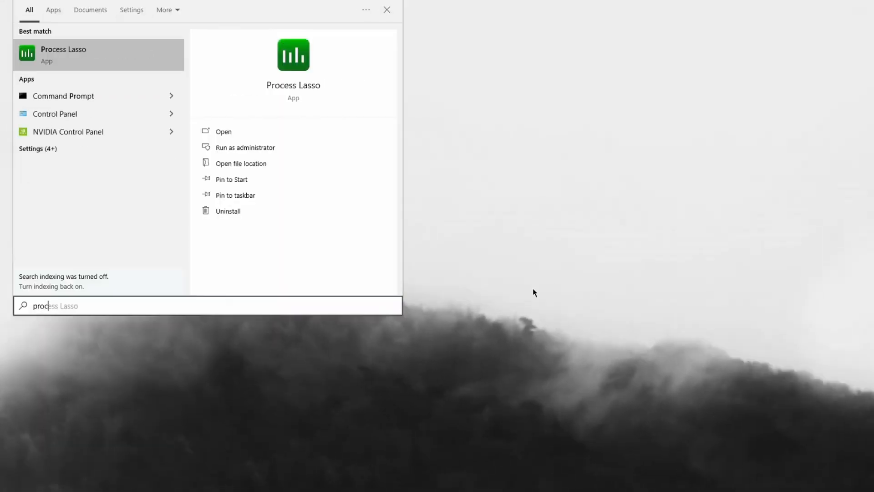
- Launch Process Lasso and confirm Performance Mode is enabled in the Main menu
click(223, 131)
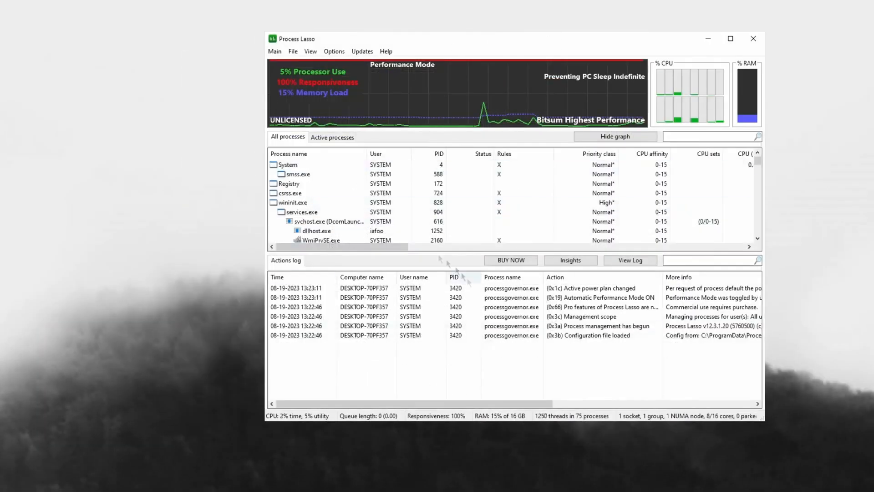
click(274, 50)
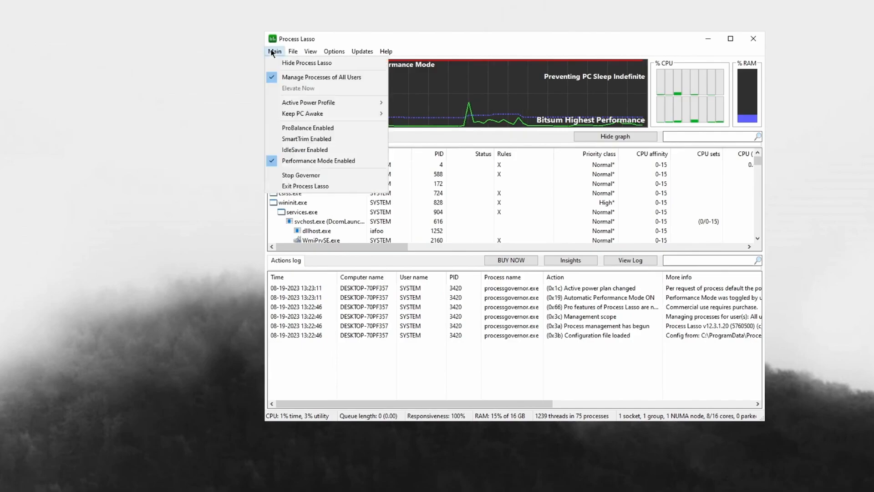
mouse_move(308, 102)
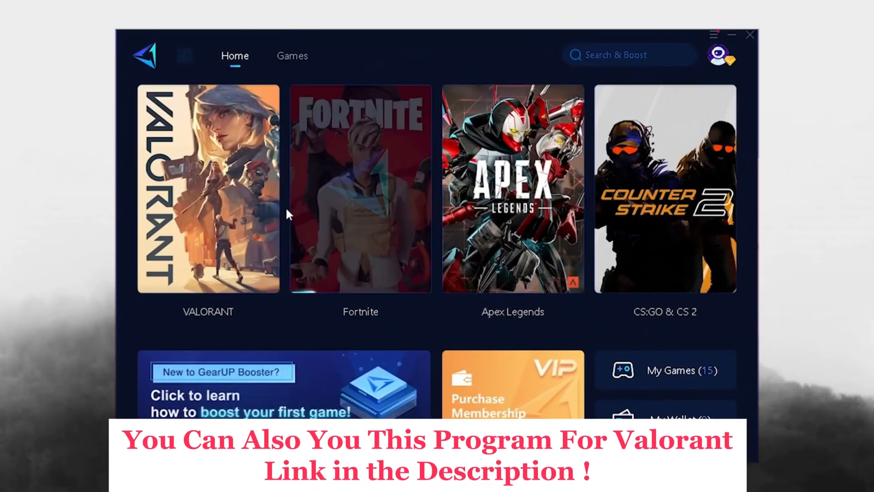
- Boost Fortnite on Epic, reaching 11 ms ping, 0% loss and 122% improvement
click(360, 187)
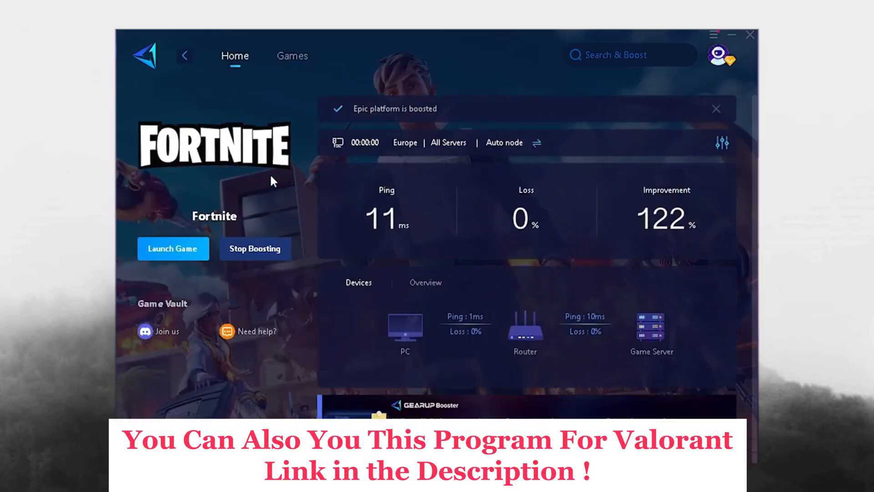
mouse_move(425, 243)
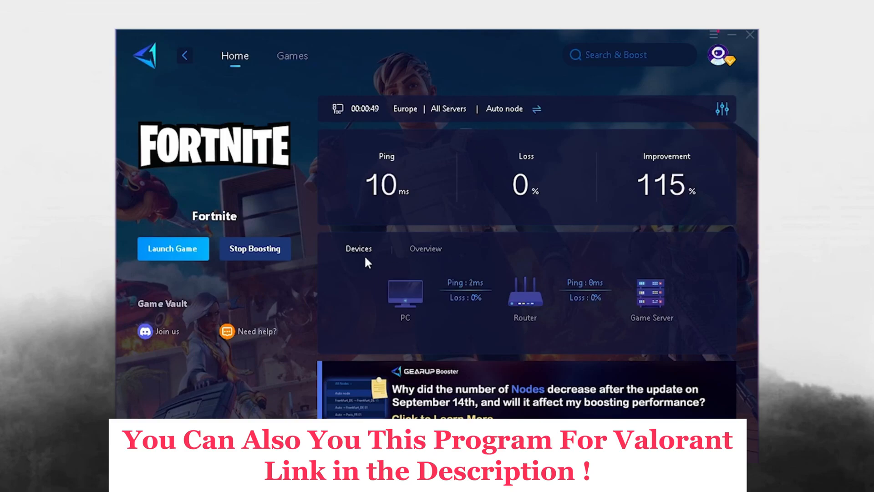
mouse_move(446, 315)
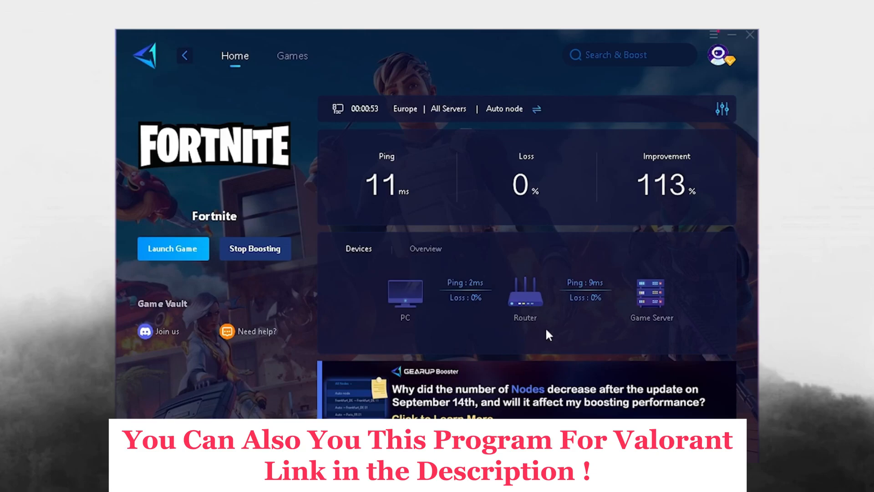
mouse_move(653, 333)
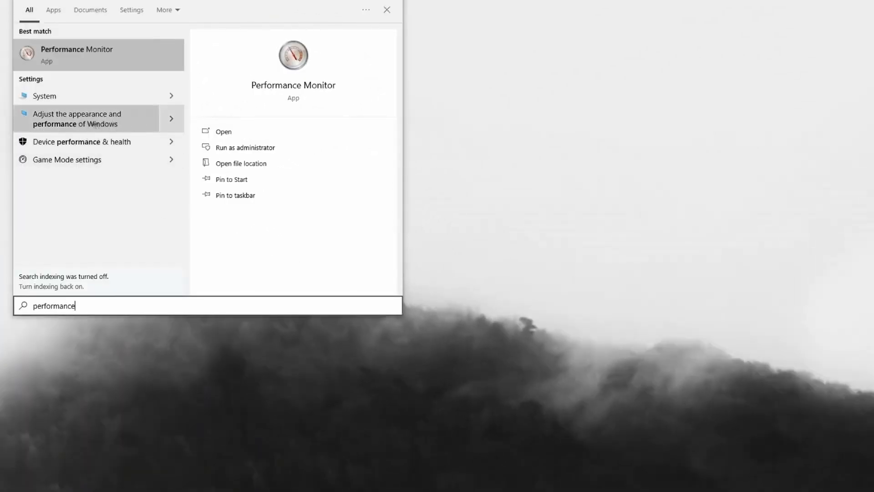
- Set visual effects to best performance, keep smooth screen-font edges, and apply with OK
click(84, 118)
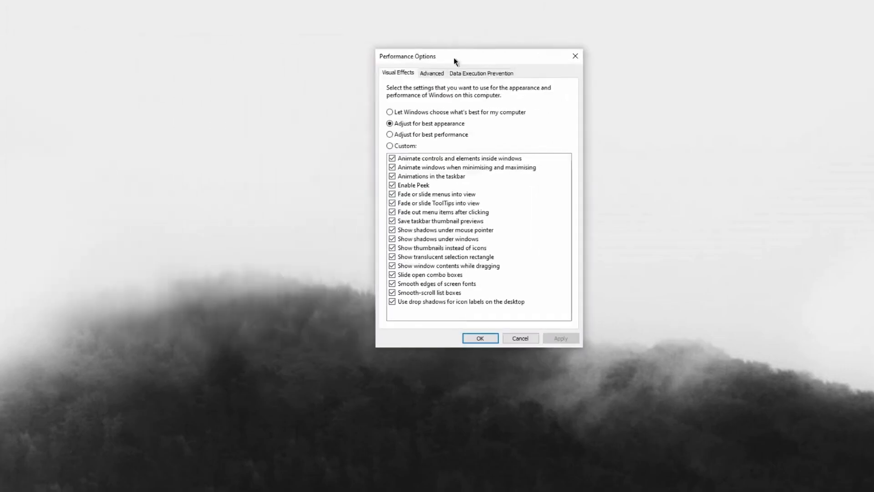
drag(455, 56, 390, 44)
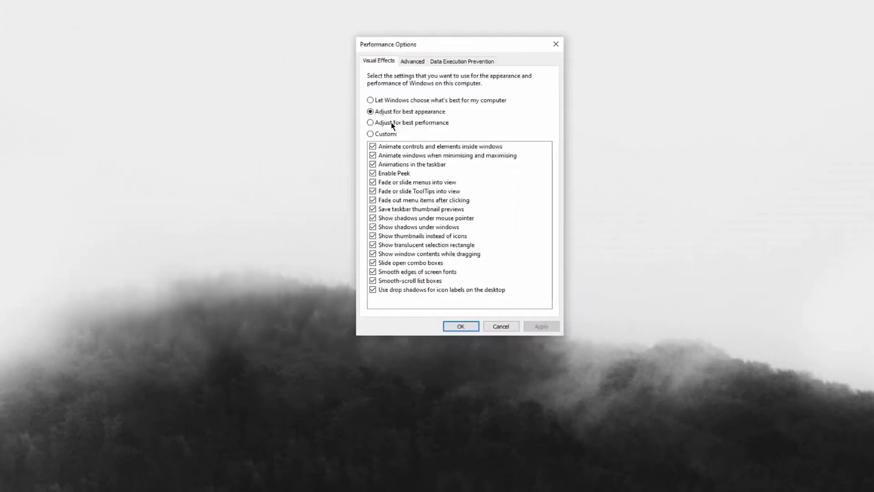
click(370, 122)
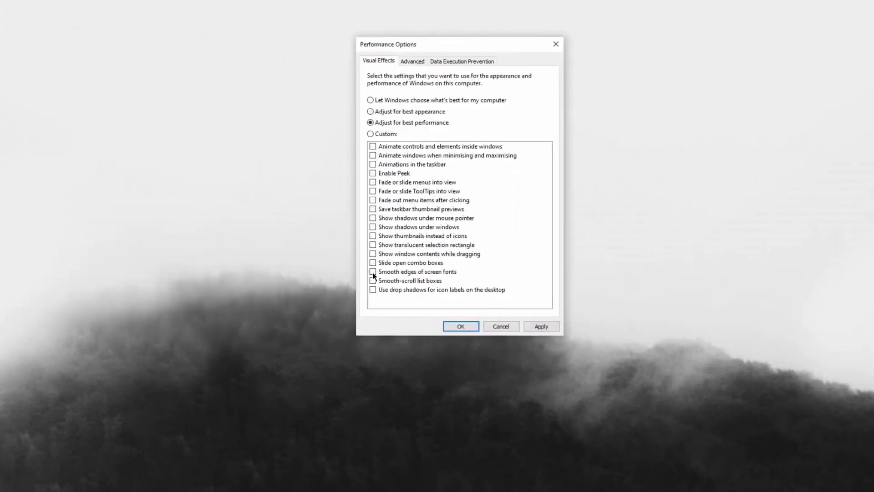
click(372, 271)
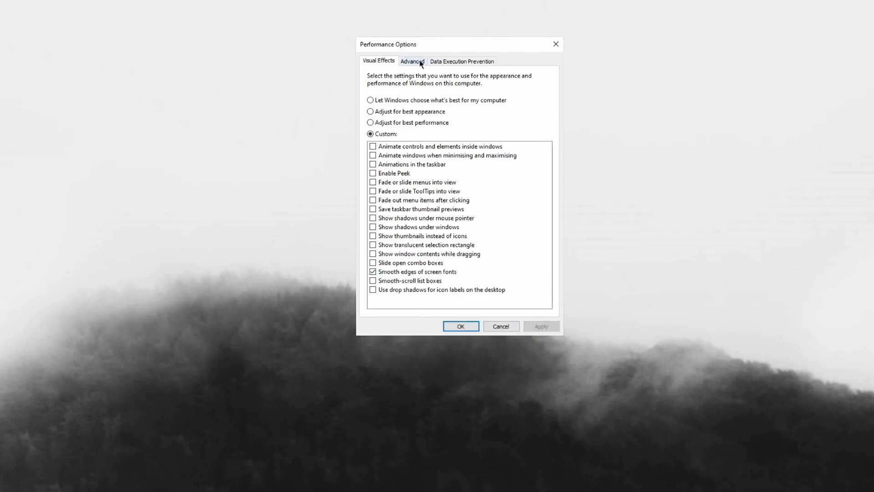
click(412, 62)
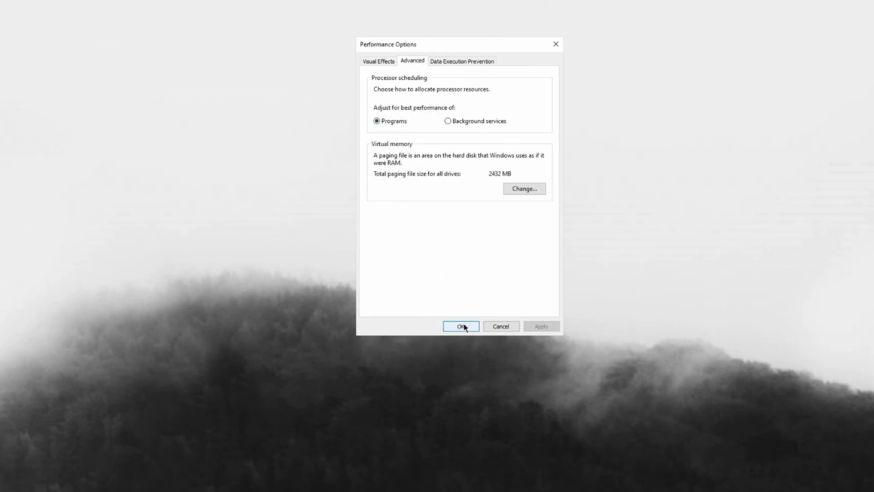
click(460, 326)
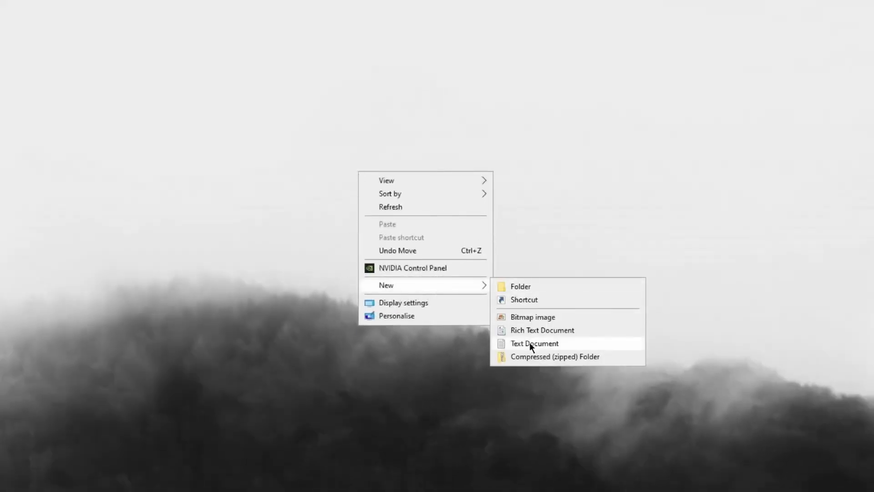
- Save a 'cleanmgr' batch file, run it, and confirm drive C: in Disk Clean-up
click(533, 343)
text(c)
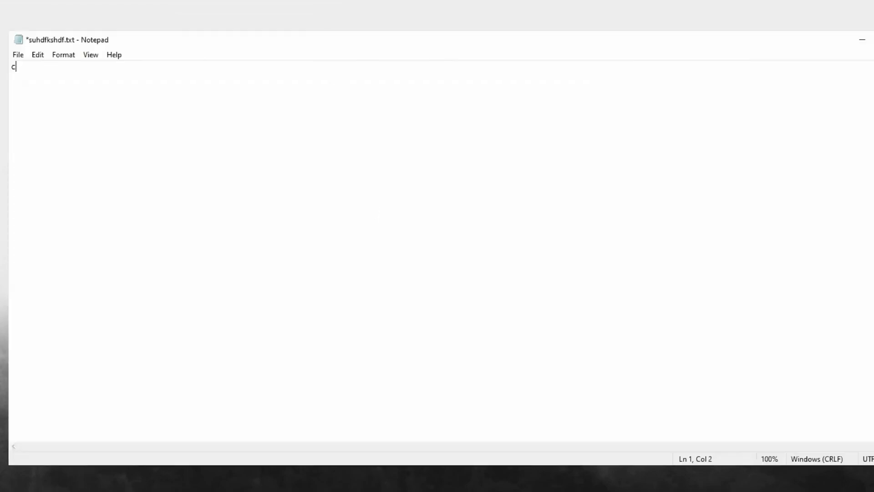
text(leanmgr)
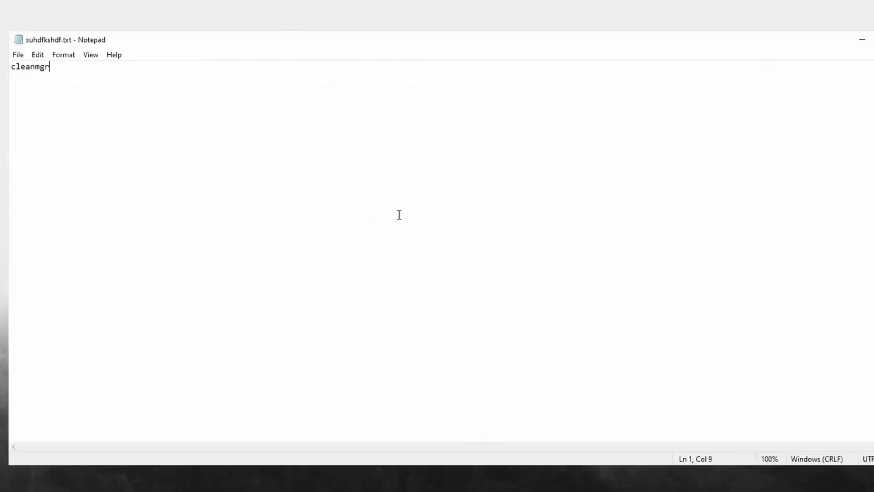
right_click(369, 214)
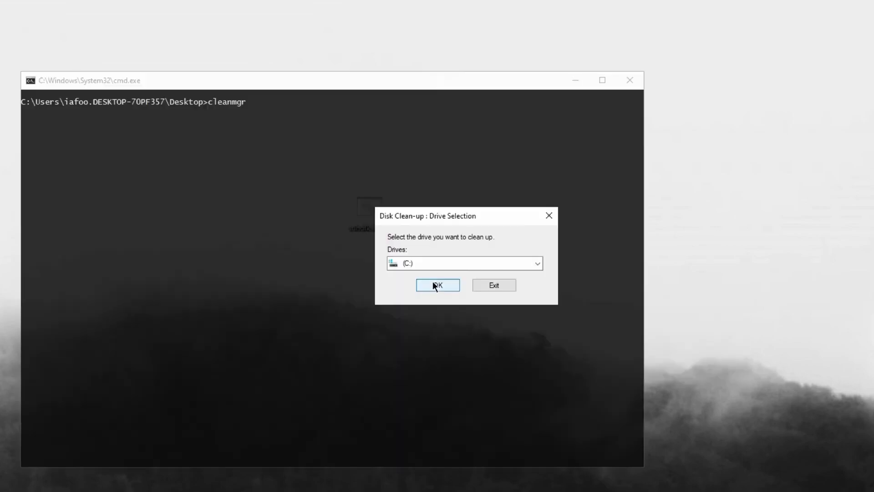
click(438, 285)
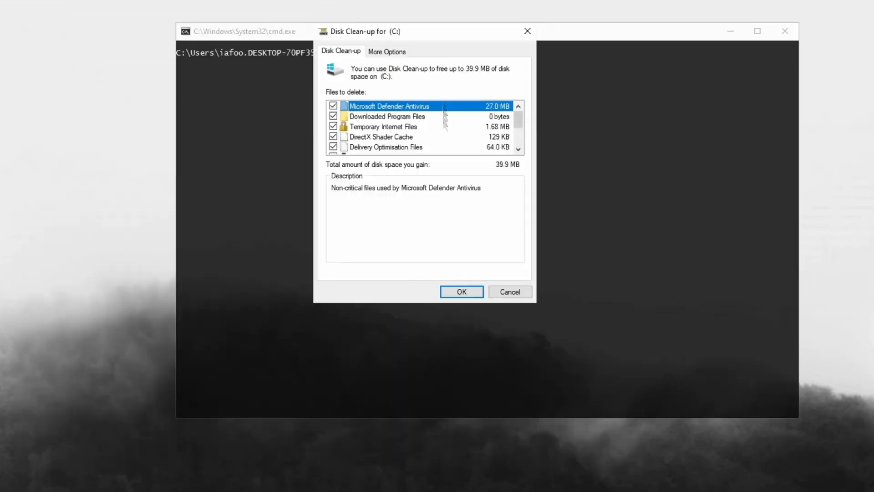
scroll(down, 3)
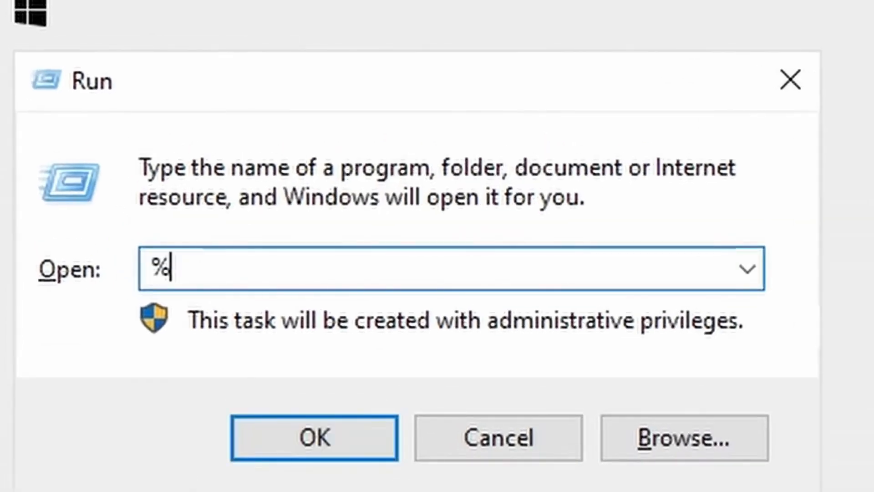
- Open %localappdata% and browse to VALORANT's Saved\Config folder
text(locala)
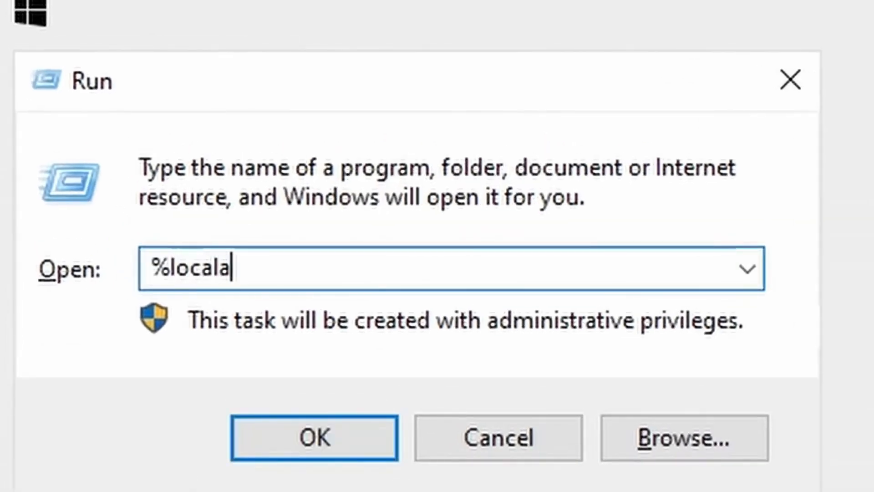
text(ppdata)
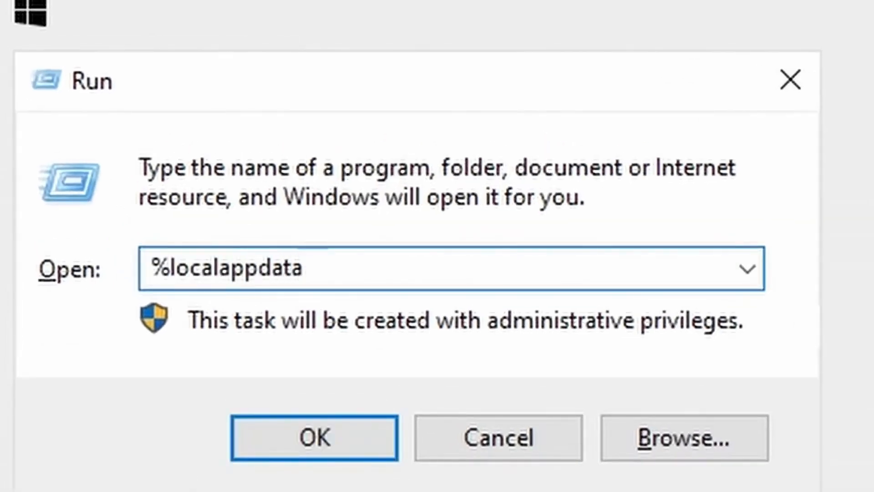
click(314, 437)
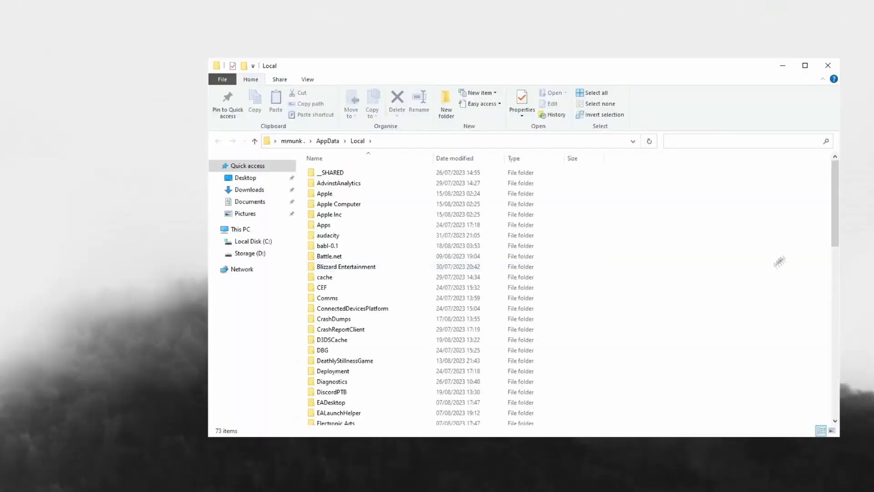
scroll(down, 3)
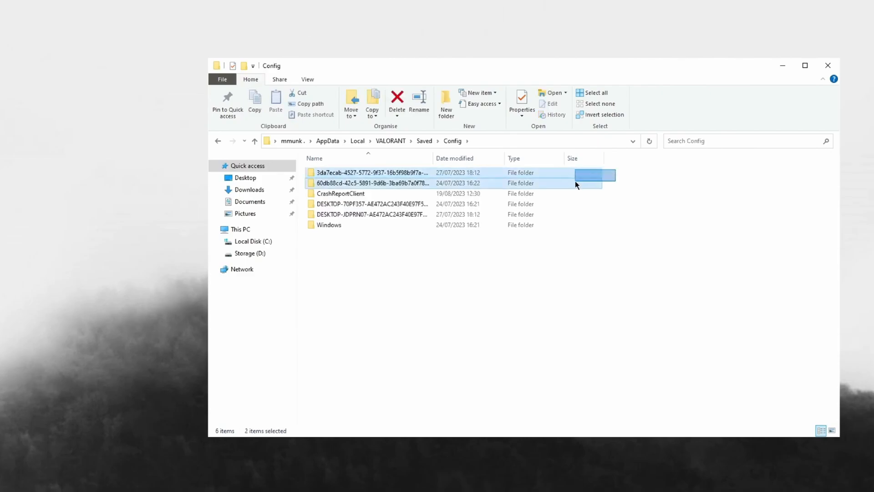
click(370, 183)
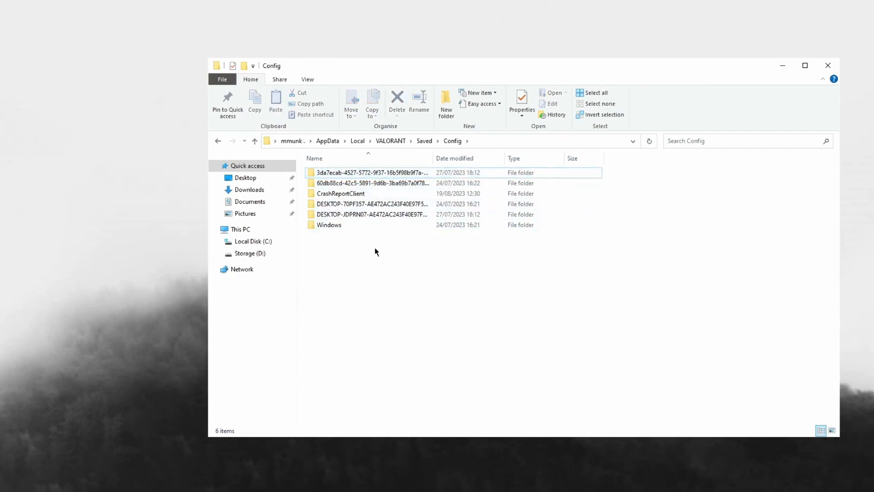
mouse_move(343, 236)
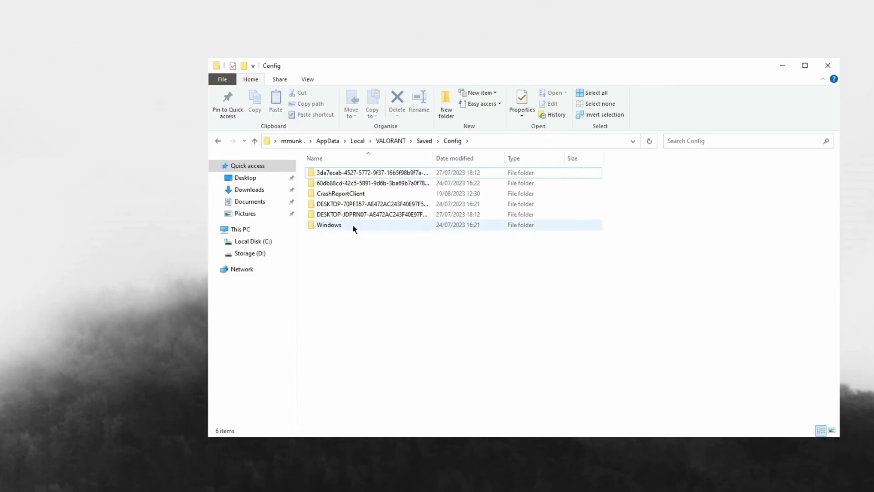
- Read the last known user ID in RiotLocalMachine.ini and open that user's Windows folder
right_click(344, 172)
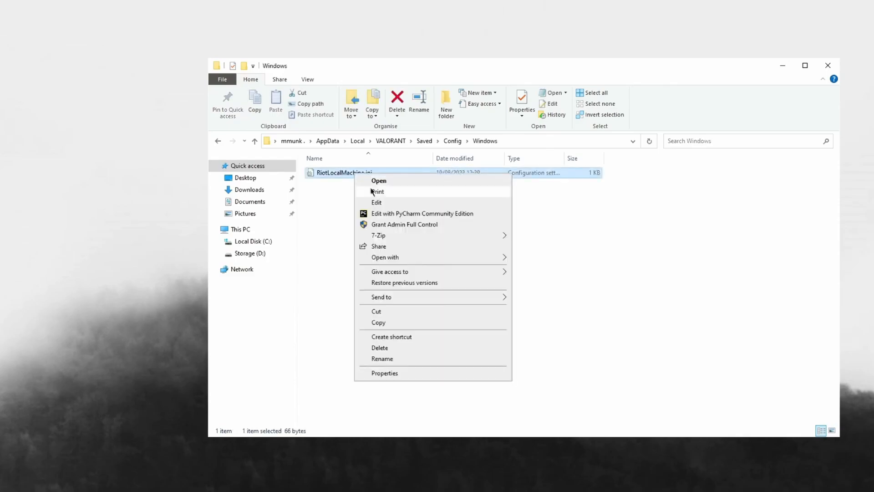
click(378, 180)
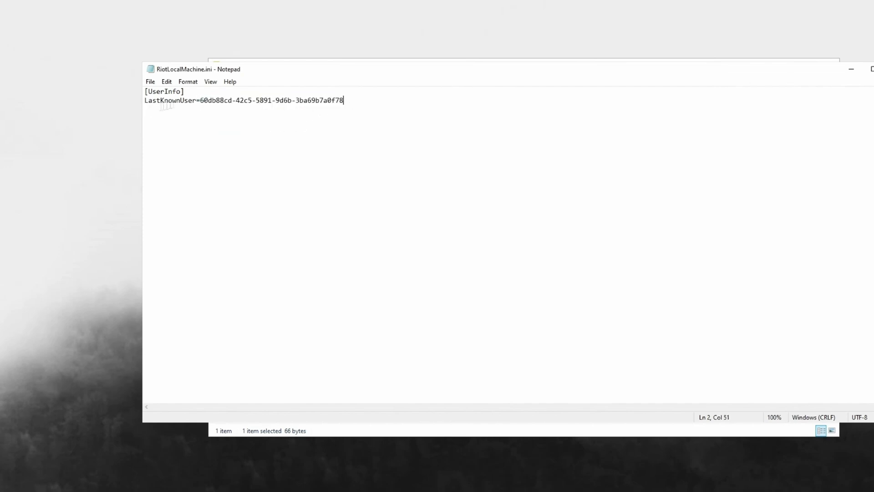
double_click(207, 100)
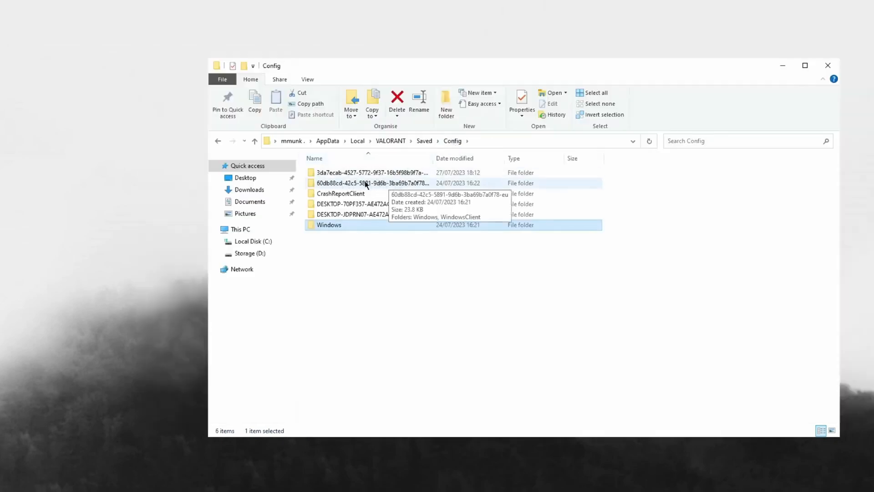
double_click(370, 183)
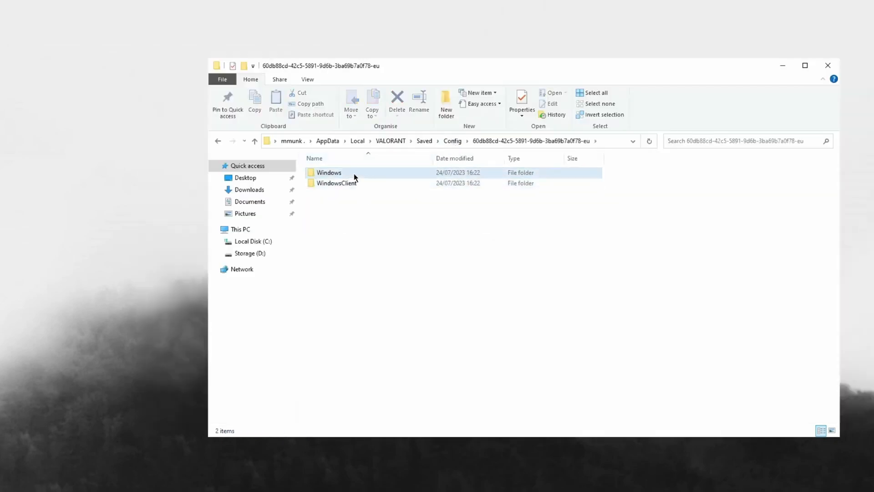
double_click(329, 172)
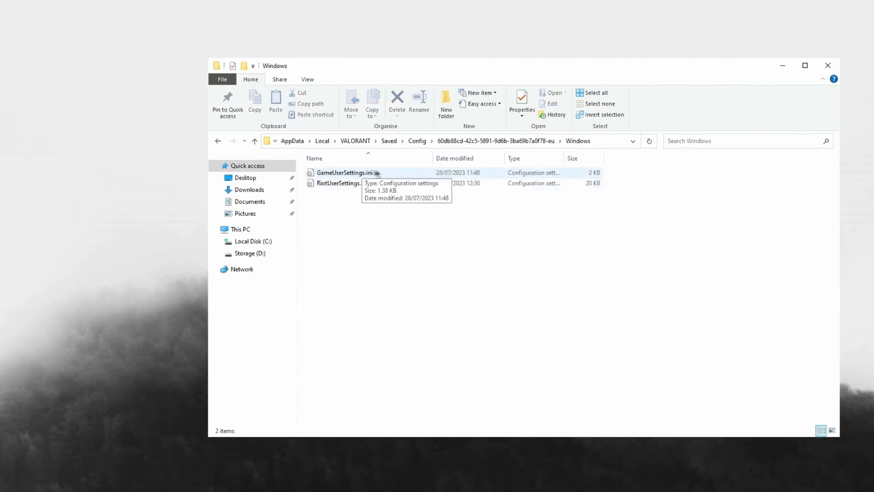
- Set the ScalabilityGroups sg. quality values to 0 in GameUserSettings.ini, then view its Properties
double_click(346, 172)
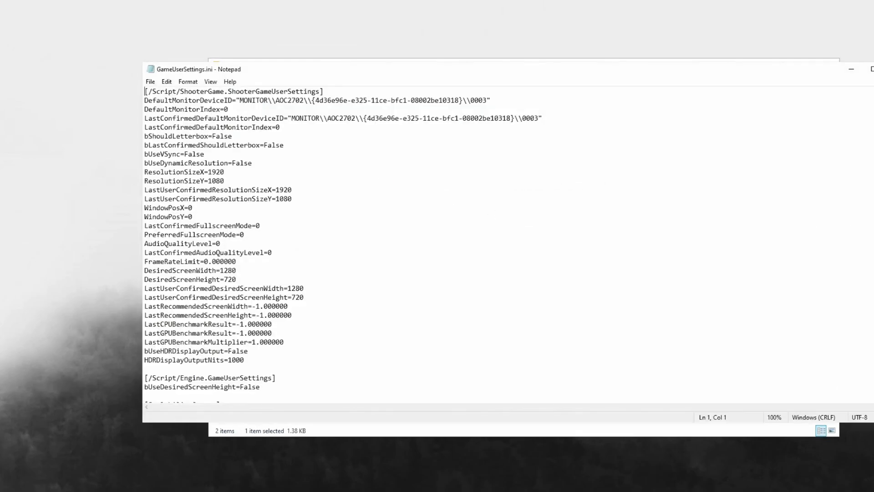
scroll(down, 3)
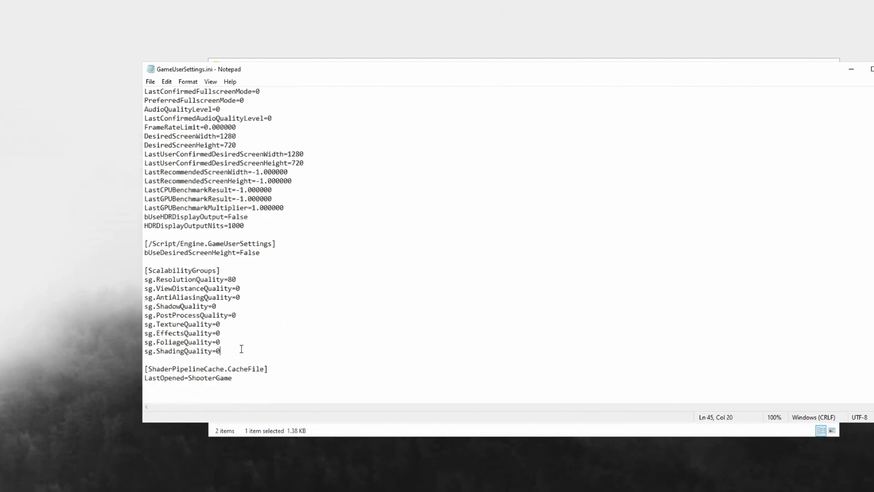
triple_click(189, 278)
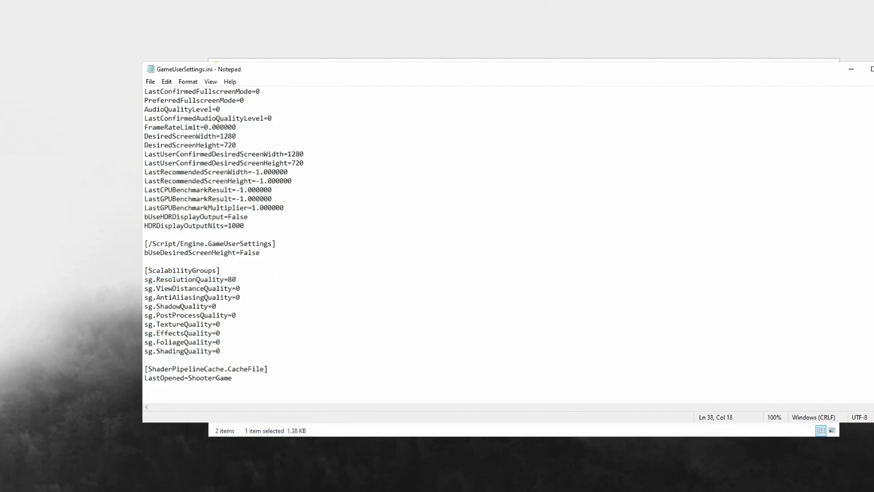
right_click(345, 172)
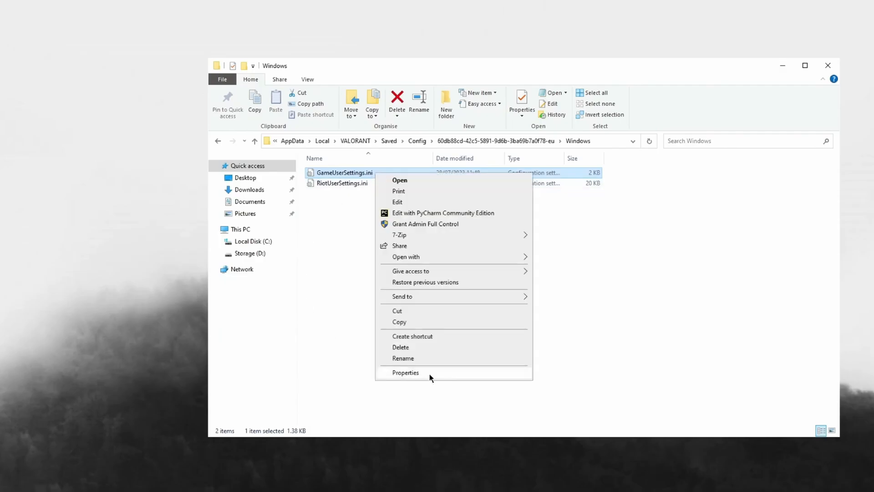
click(405, 372)
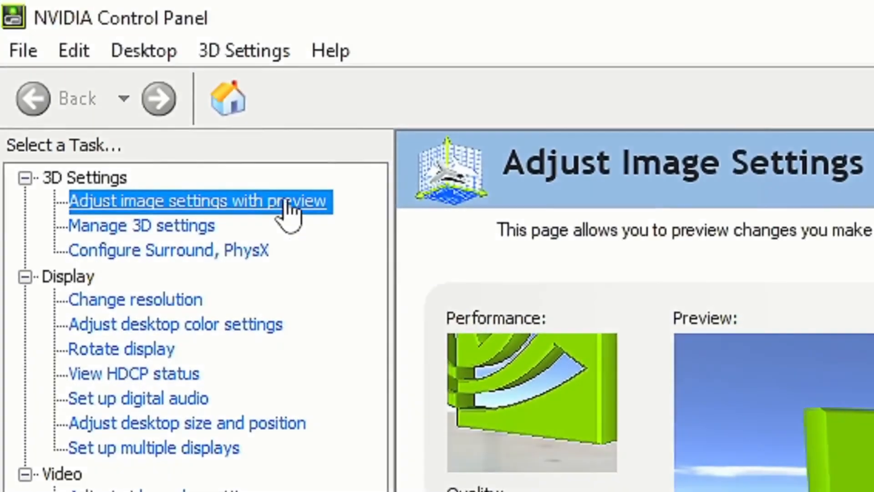
mouse_move(228, 218)
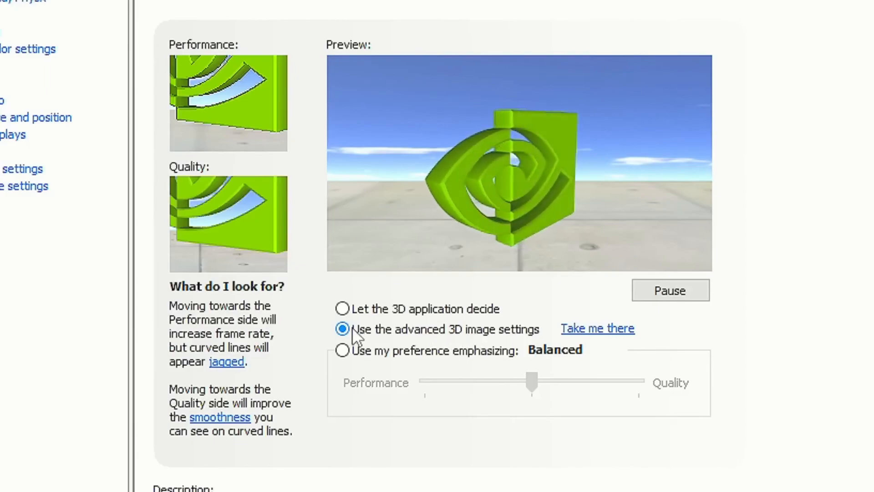
- Choose 'Use the advanced 3D image settings' under Adjust image settings with preview
click(154, 239)
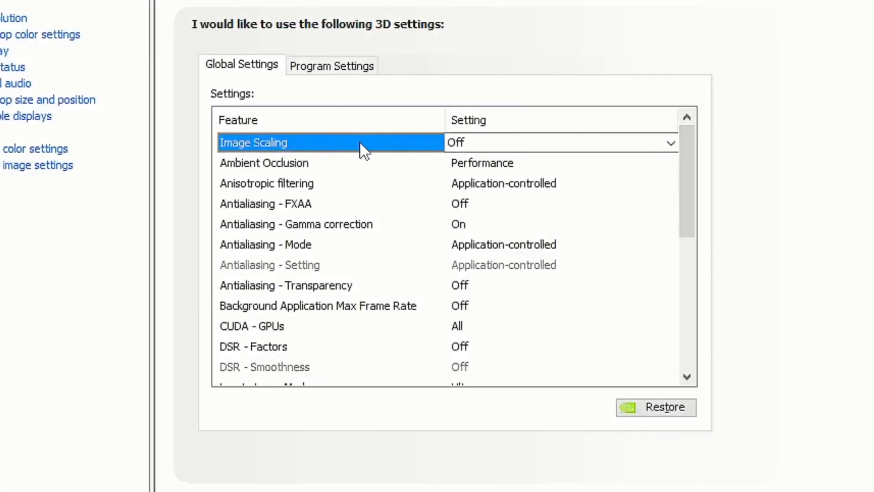
- Turn on NVIDIA Image Scaling with GPU scaling, sharpening and the overlay indicator
click(670, 143)
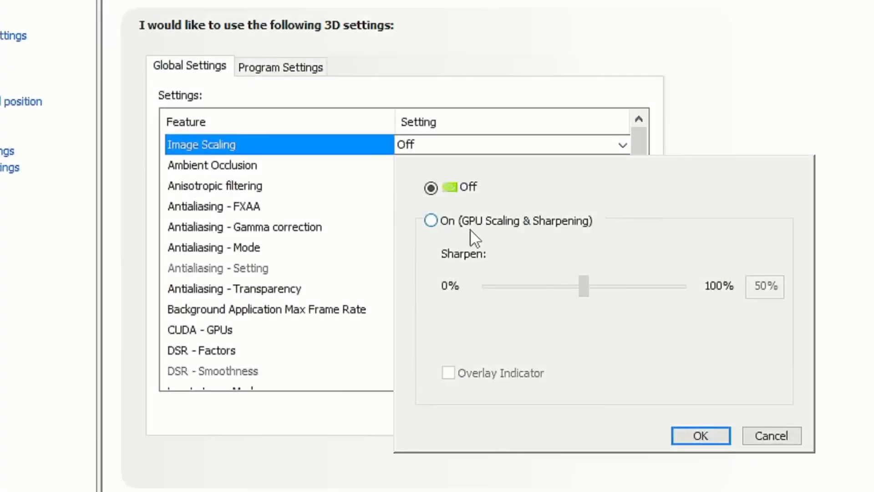
click(430, 220)
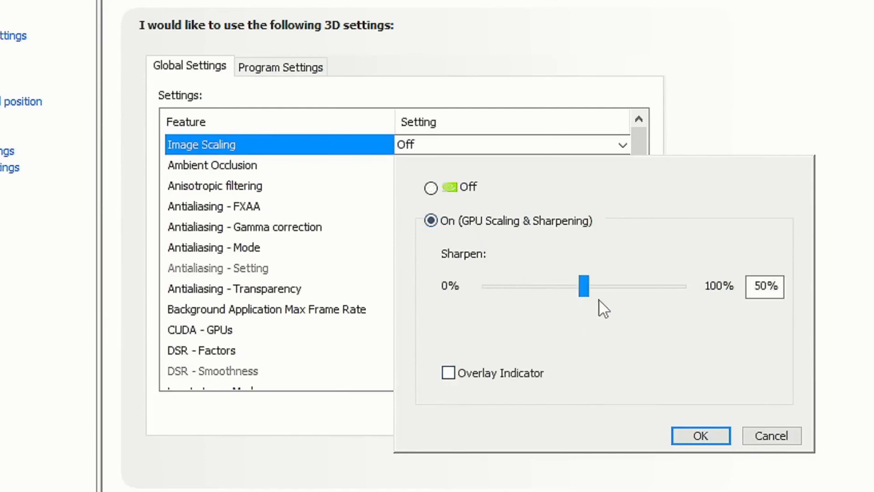
click(448, 372)
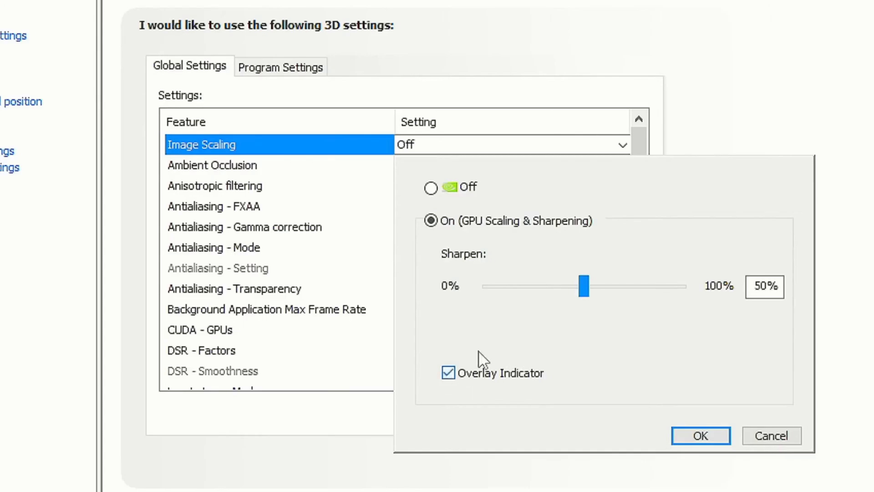
click(700, 435)
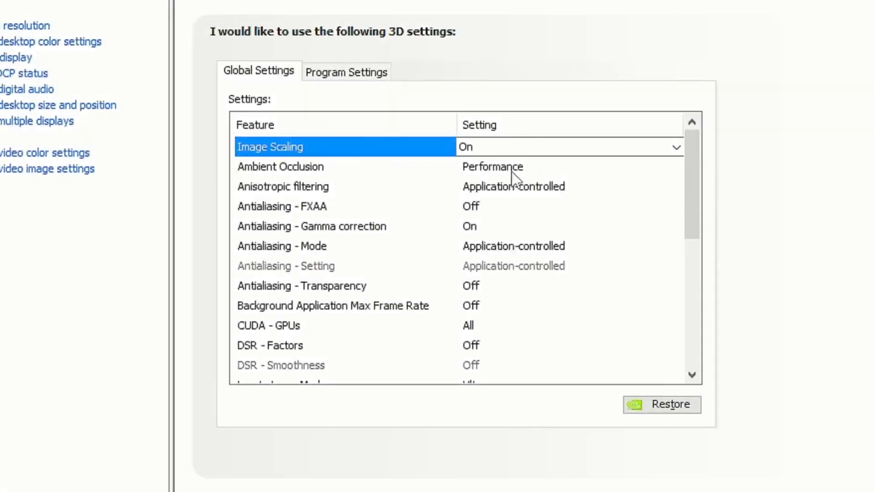
- Set Antialiasing FXAA off and Gamma correction on, and leave background frame cap off
click(280, 166)
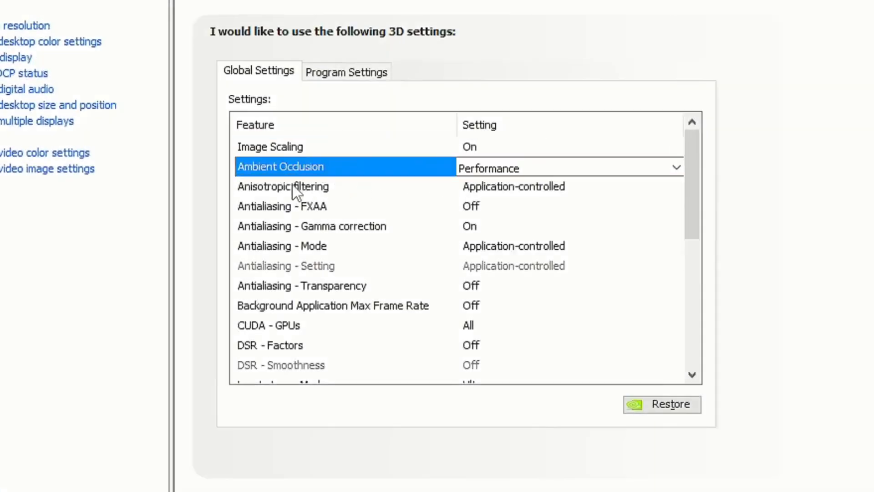
click(282, 186)
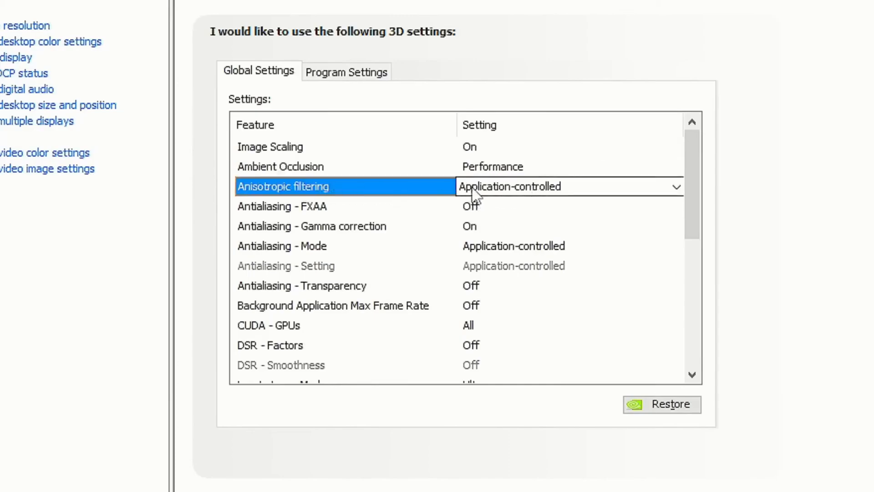
click(283, 205)
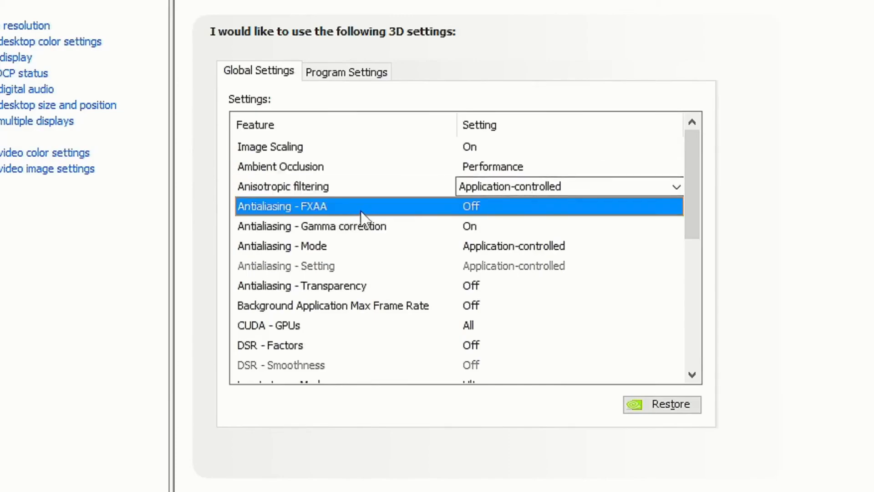
click(569, 206)
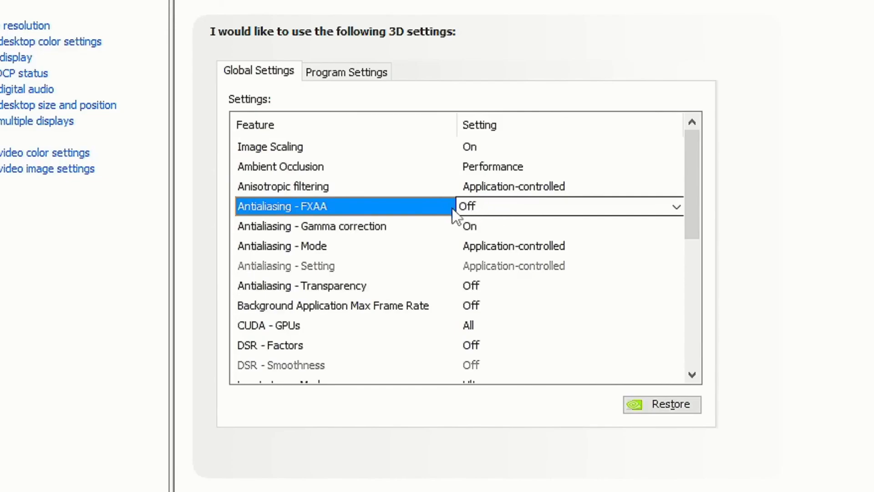
mouse_move(394, 235)
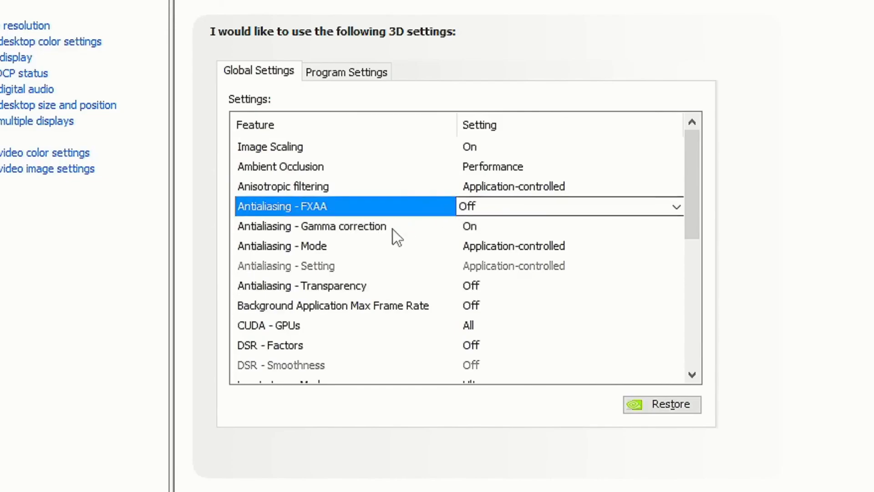
click(313, 226)
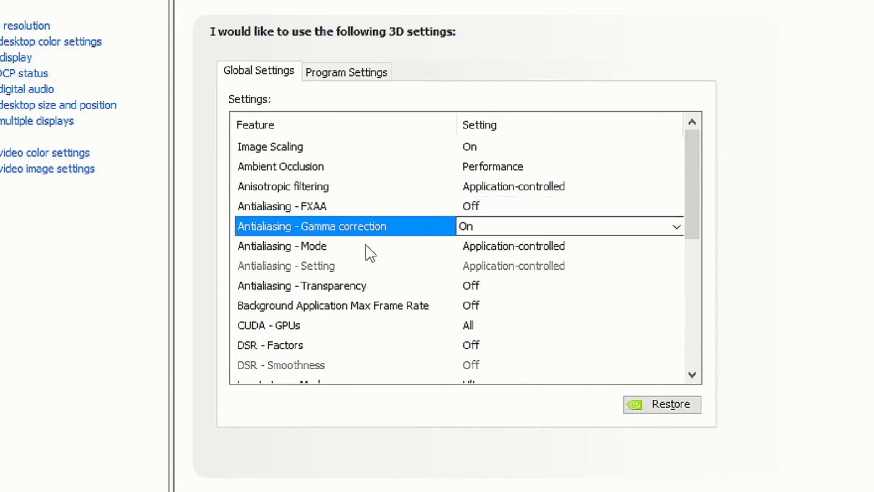
click(281, 246)
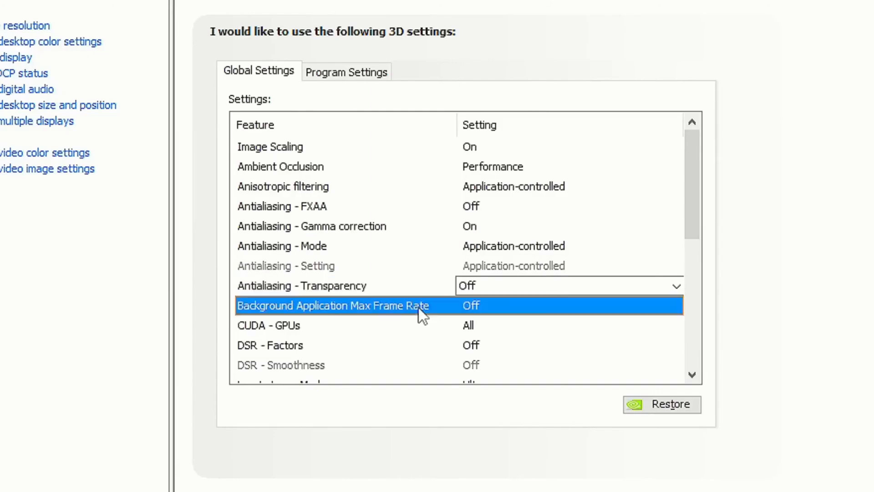
click(569, 325)
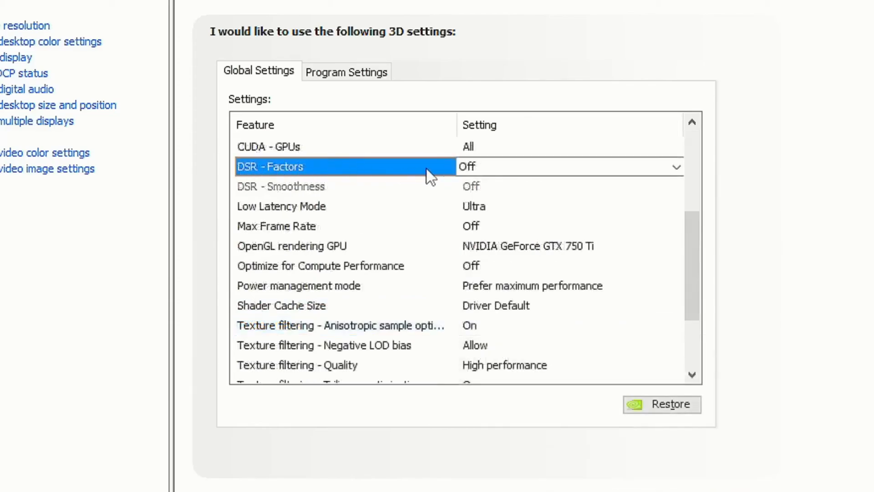
- Keep DSR - Factors off and Max Frame Rate off in Global Settings
click(672, 166)
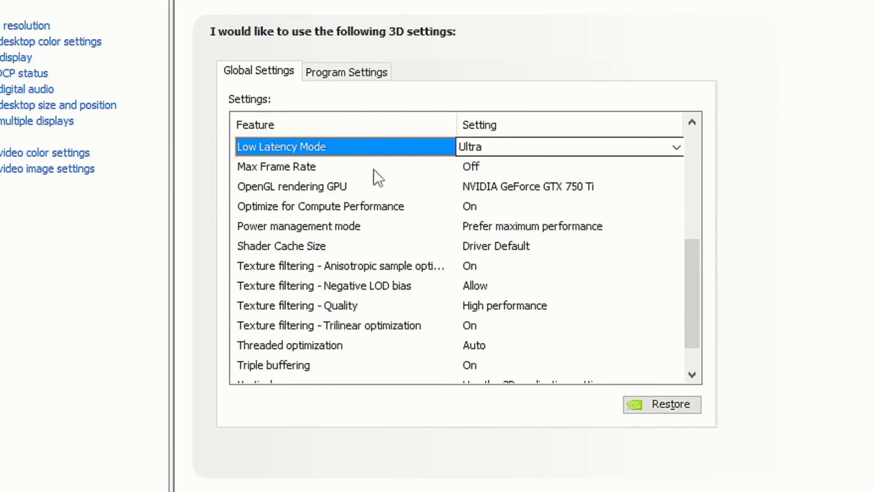
click(278, 166)
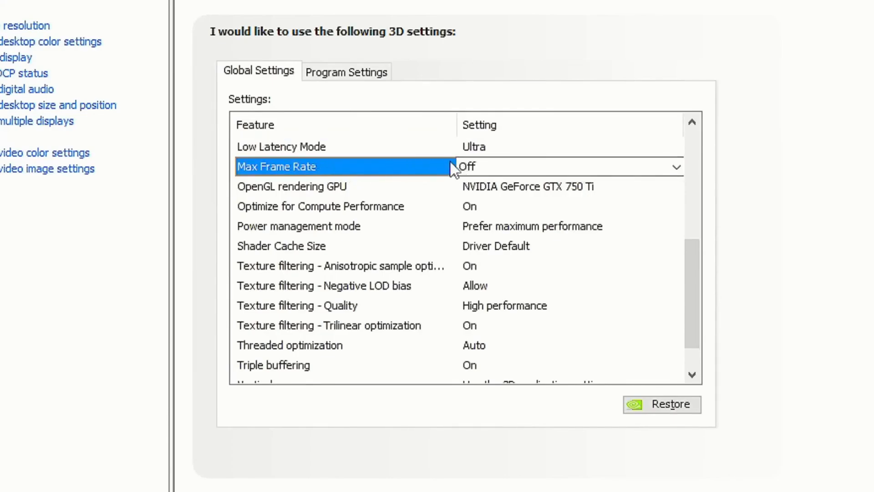
click(346, 71)
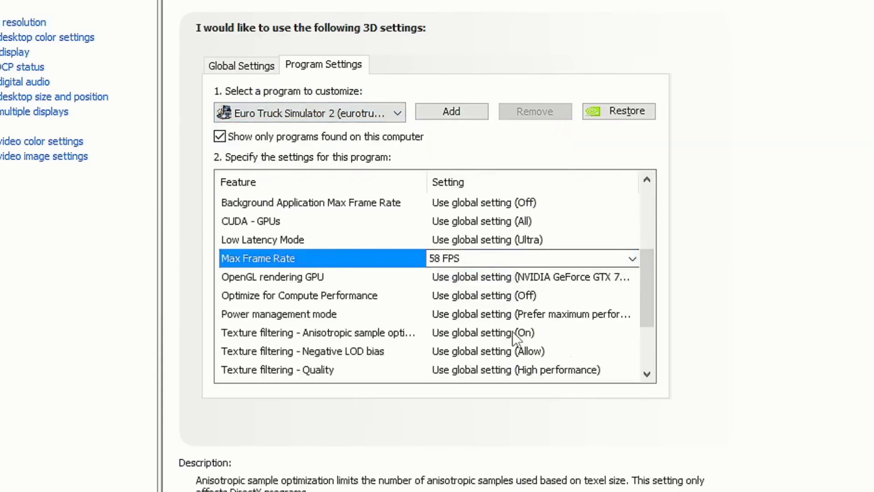
- Render OpenGL on the GeForce GTX 750 Ti and prefer maximum power performance
click(258, 71)
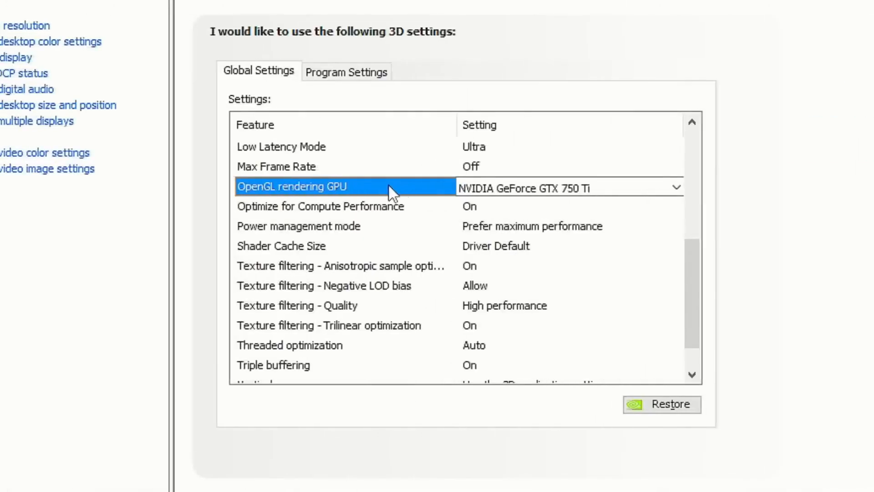
click(675, 186)
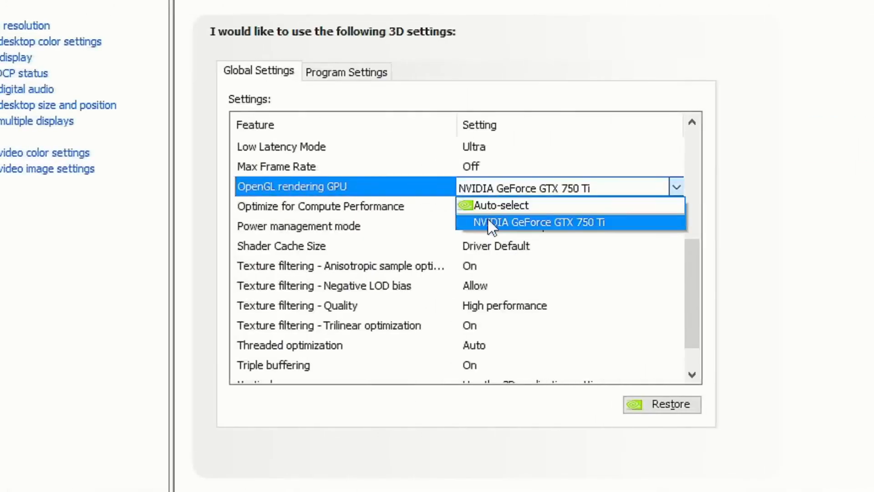
click(541, 222)
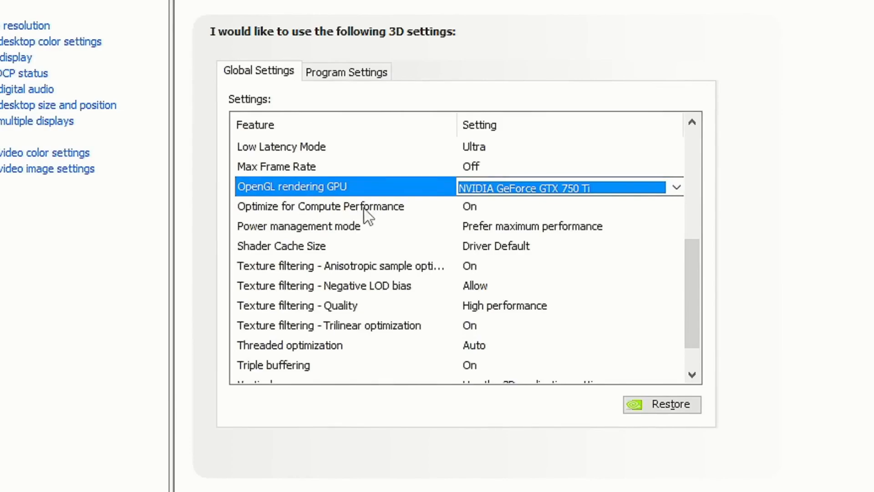
click(320, 206)
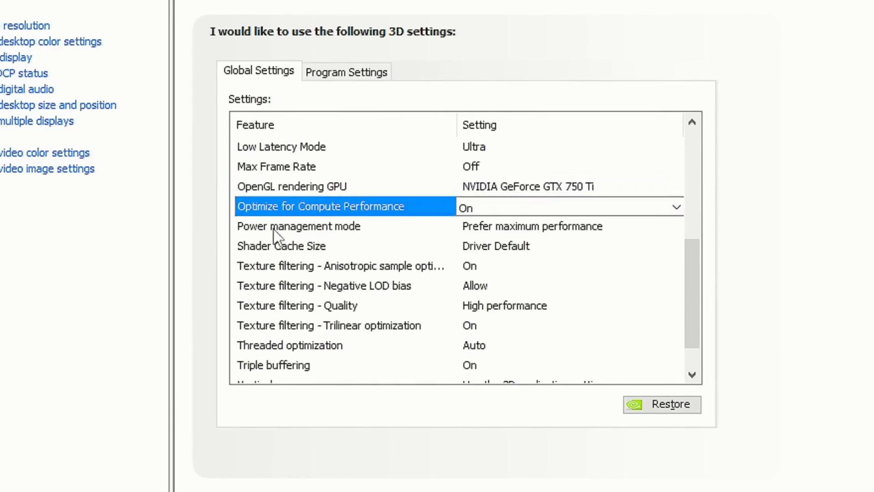
click(298, 226)
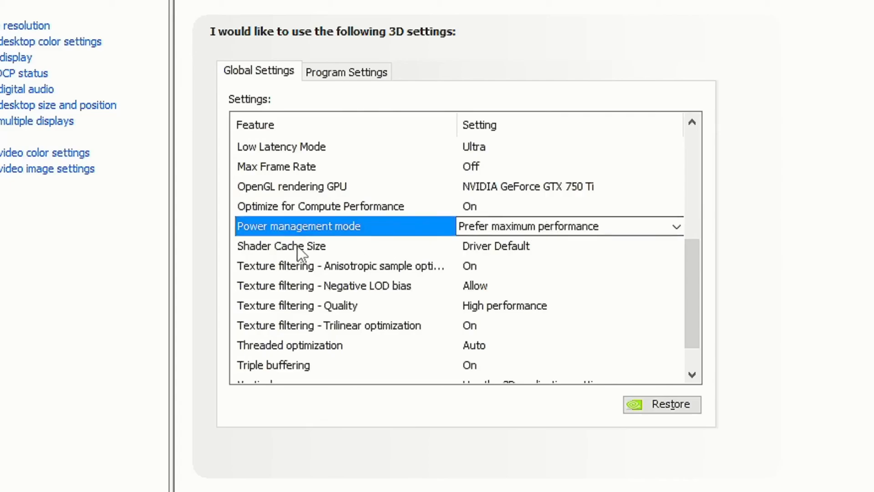
click(298, 245)
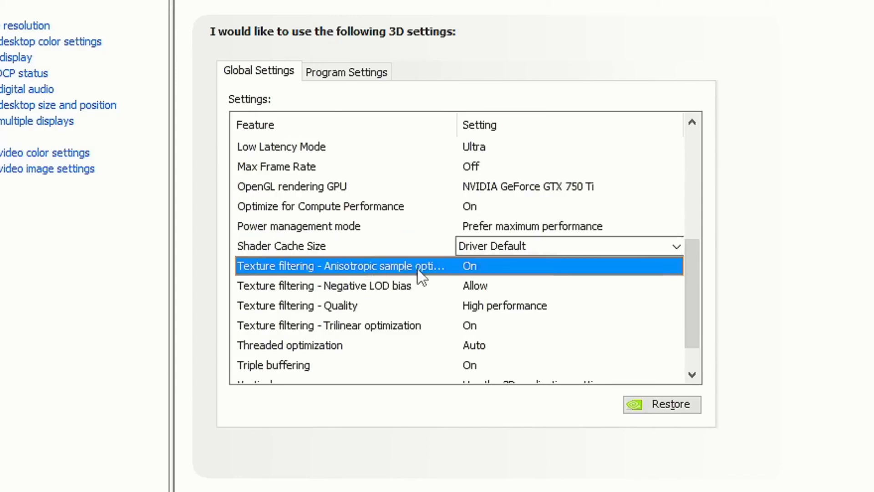
- Enable anisotropic sample optimization and keep trilinear optimization, Threaded Auto, 1 VR pre-rendered frame
click(569, 266)
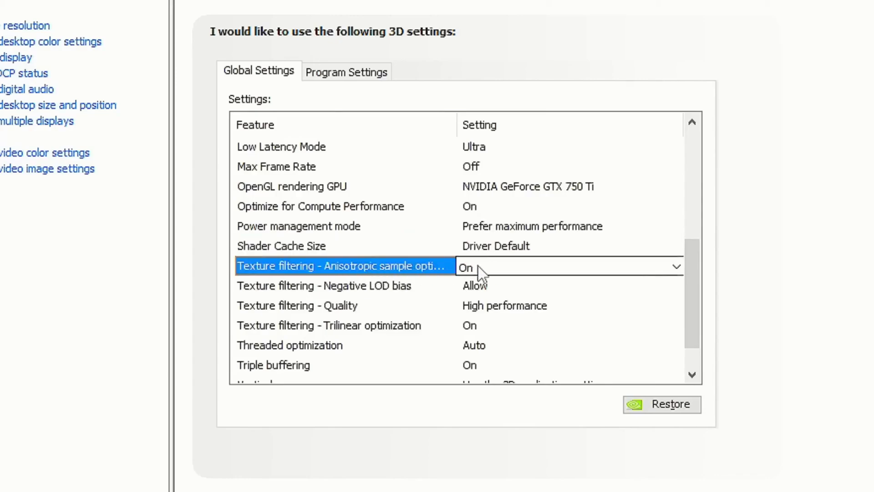
click(334, 286)
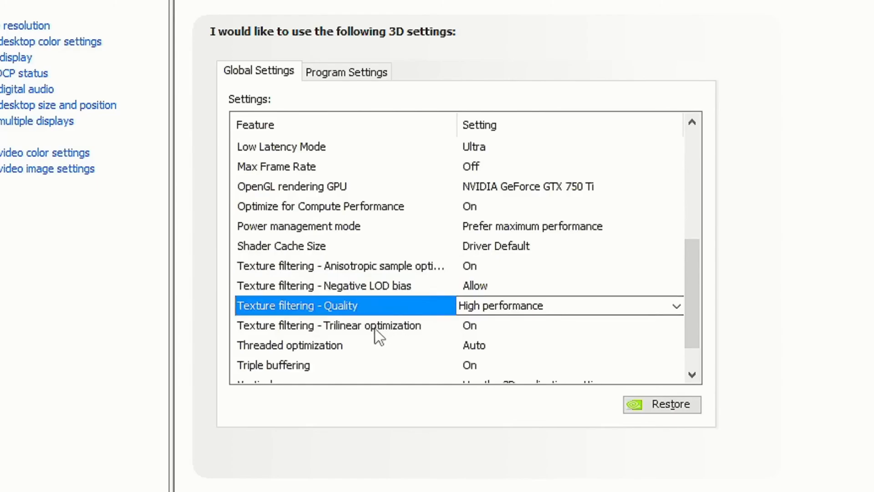
click(327, 325)
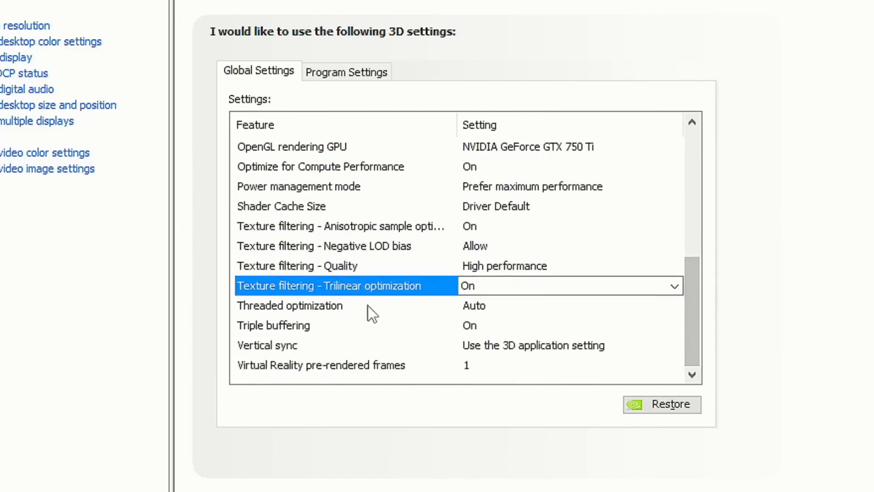
click(290, 305)
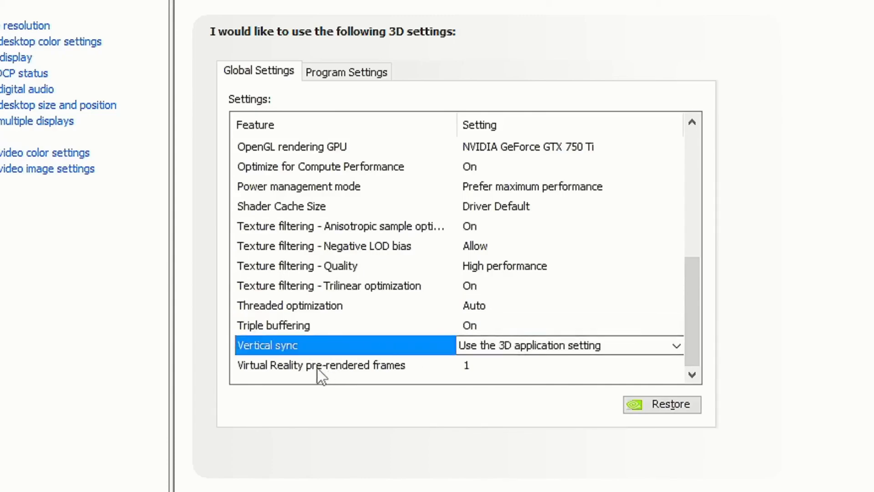
click(321, 365)
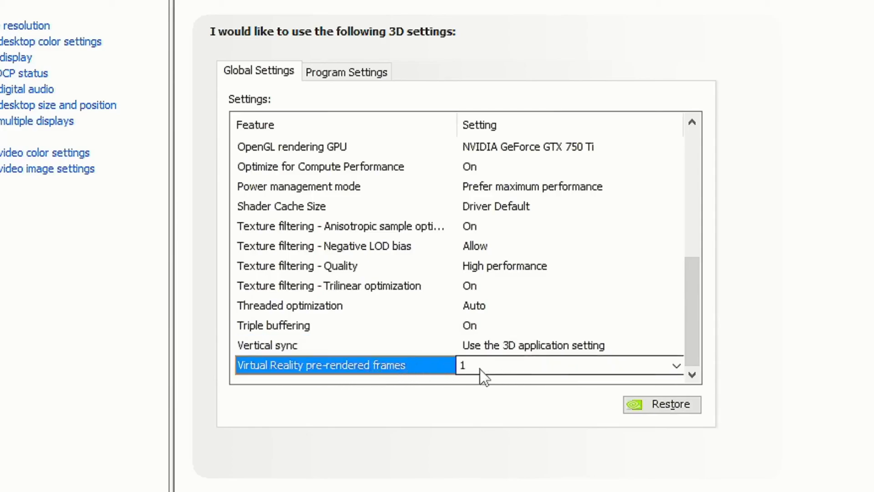
click(190, 278)
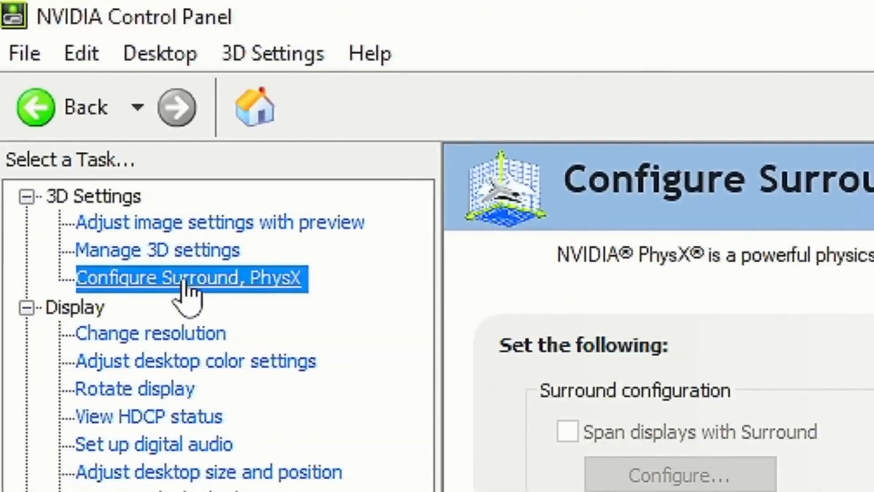
mouse_move(245, 301)
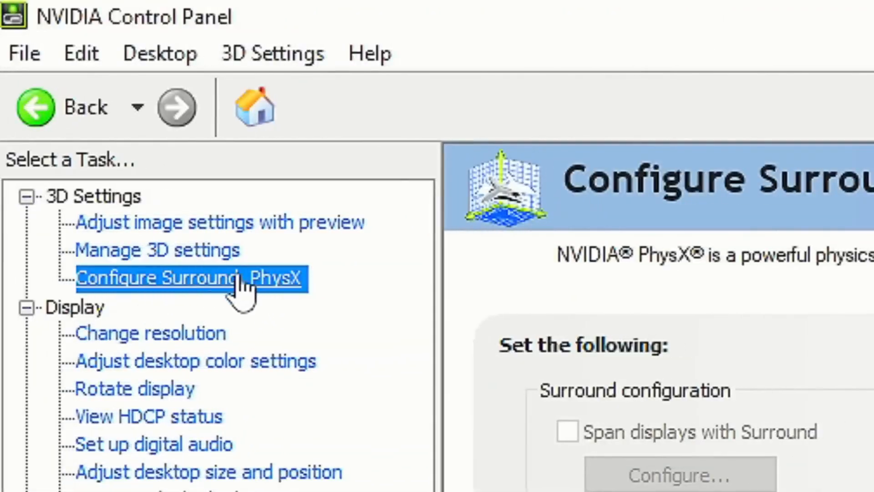
- Scroll the 3D Settings task tree down toward Configure Surround, PhysX
scroll(down, 3)
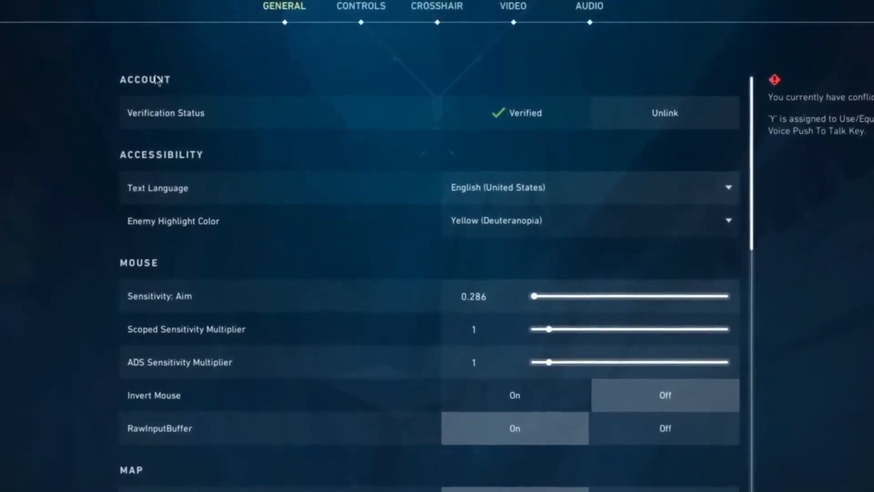
scroll(down, 3)
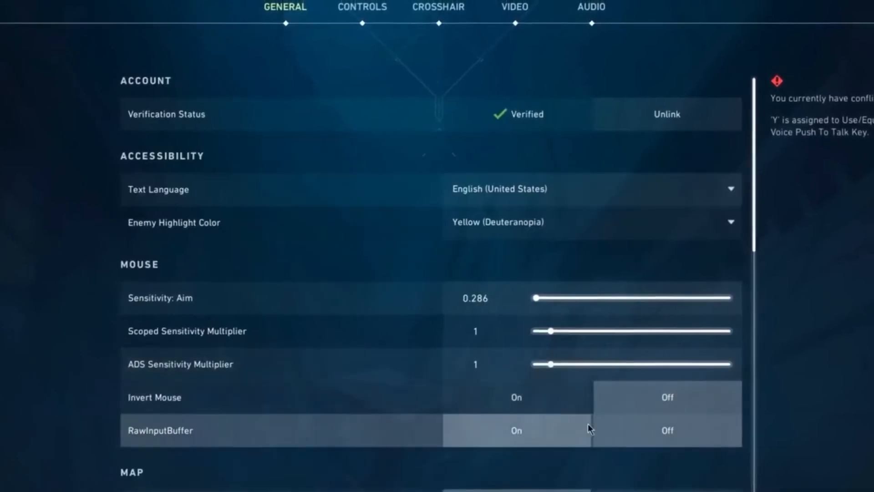
click(513, 8)
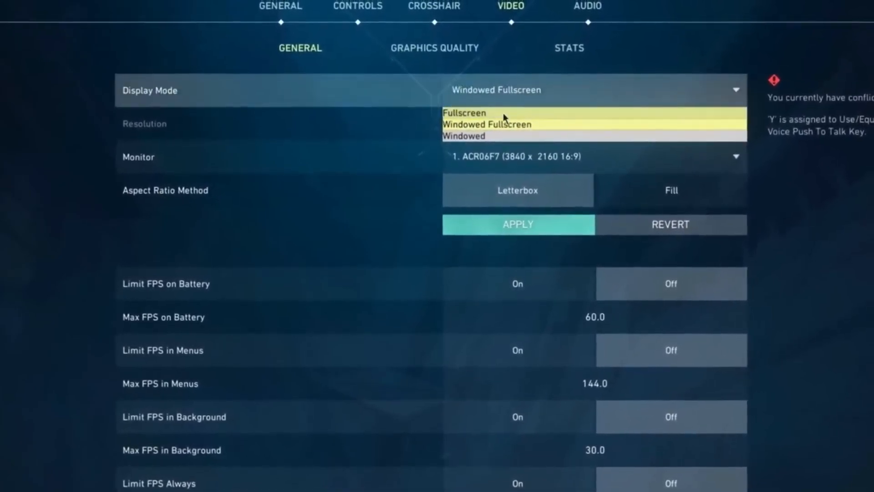
- Switch Valorant's display mode to Fullscreen and apply it
click(464, 112)
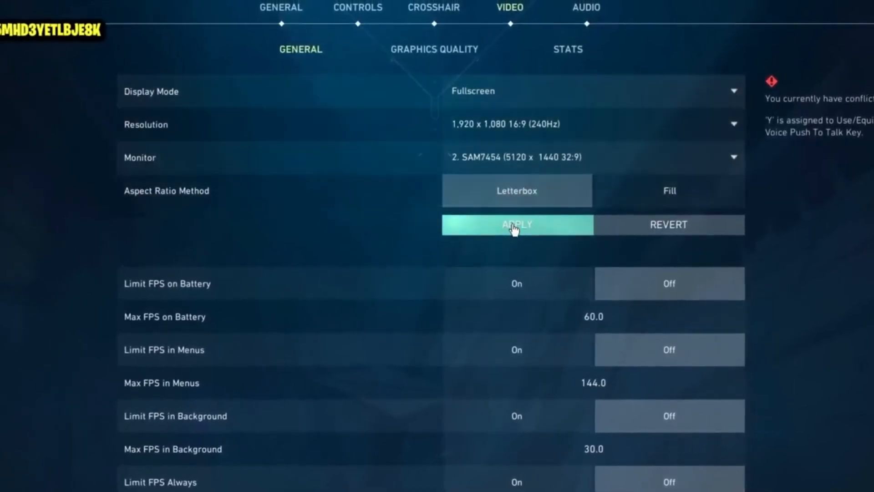
click(516, 224)
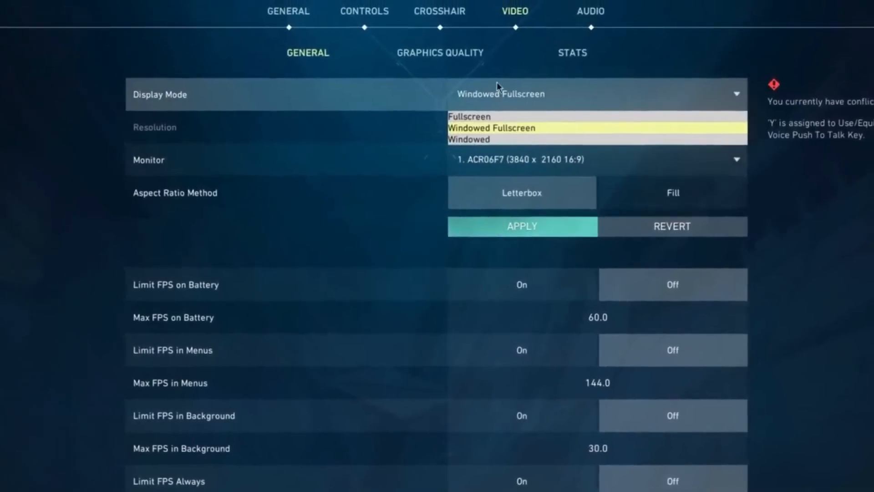
click(440, 52)
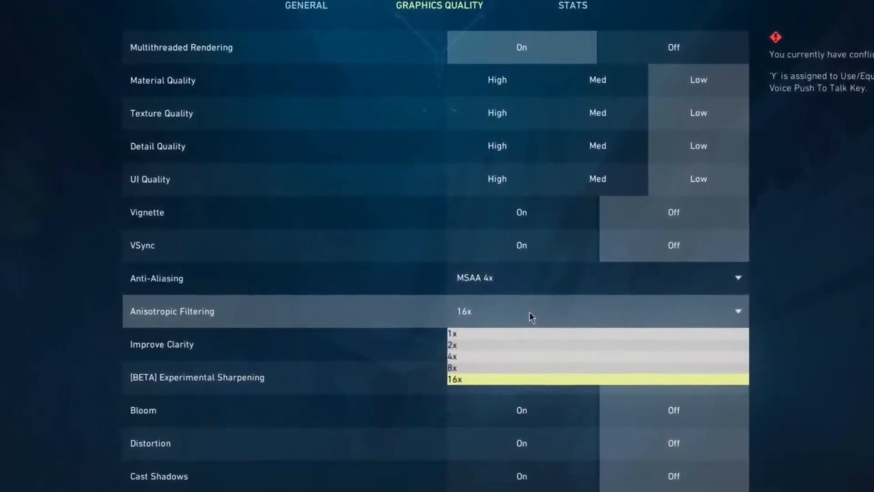
- Lower Anisotropic Filtering to 4x
click(452, 356)
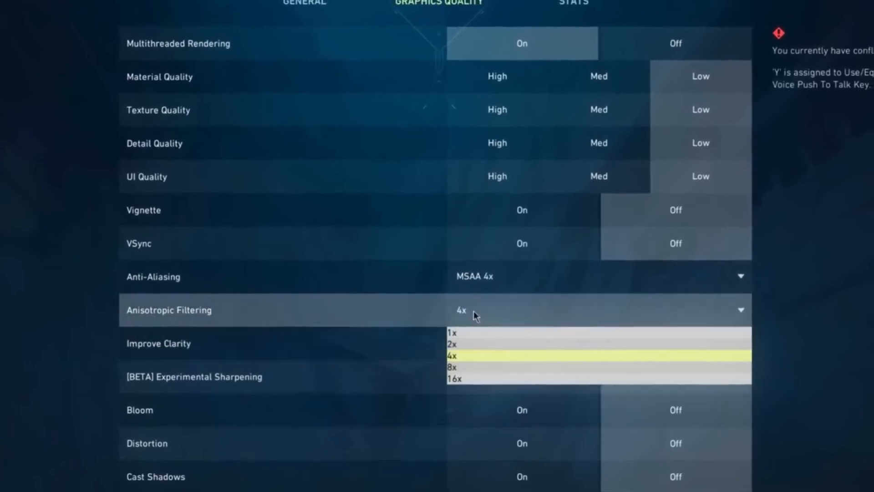